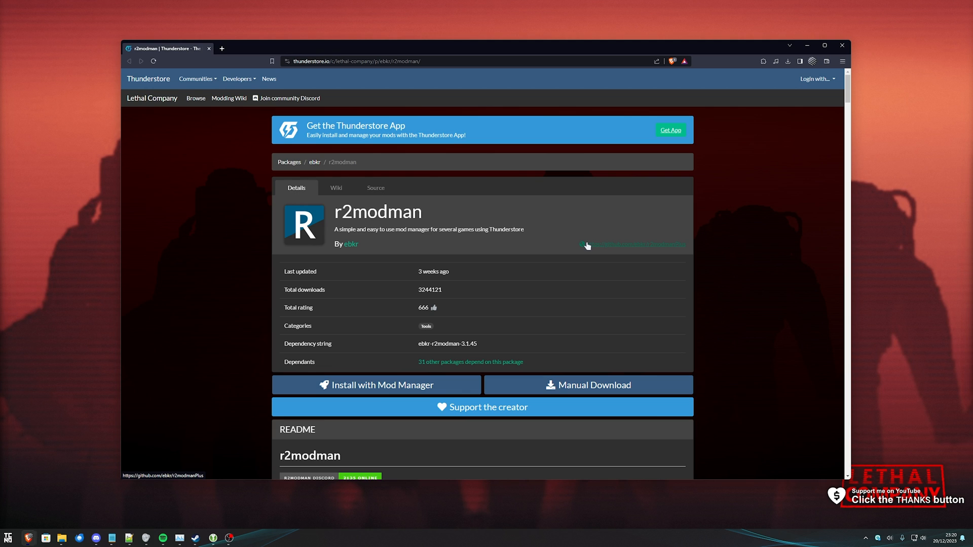
mouse_move(149, 85)
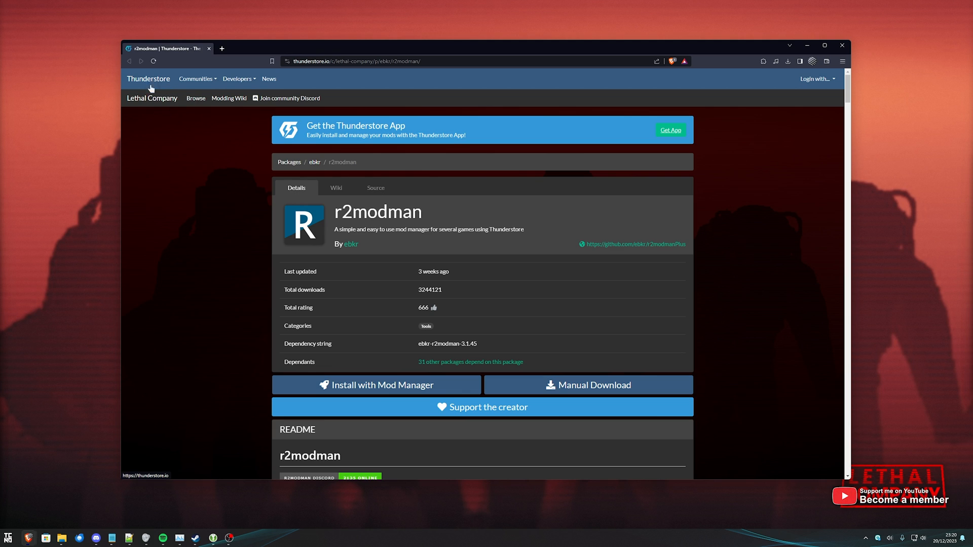
mouse_move(480, 217)
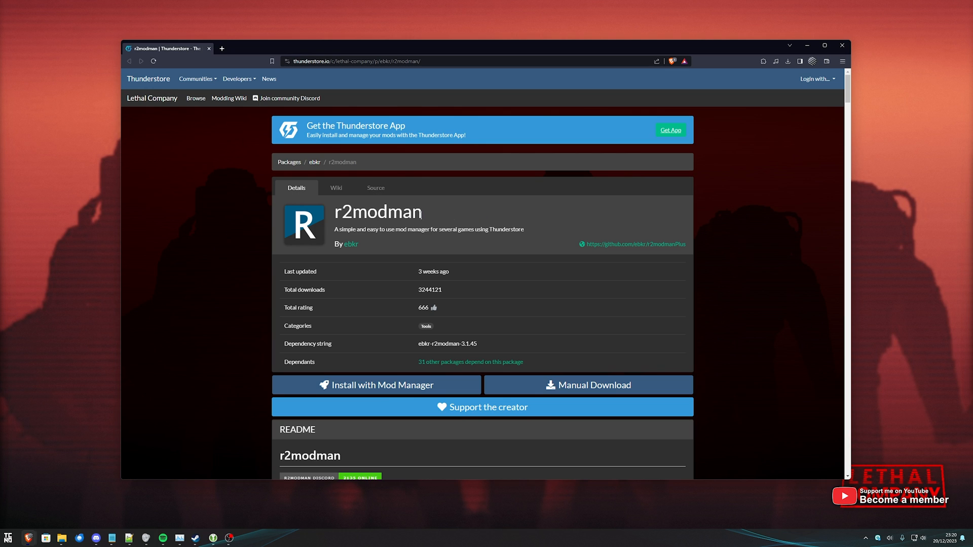
Manually download the r2modman package zip from its Thunderstore page.
left_click(588, 385)
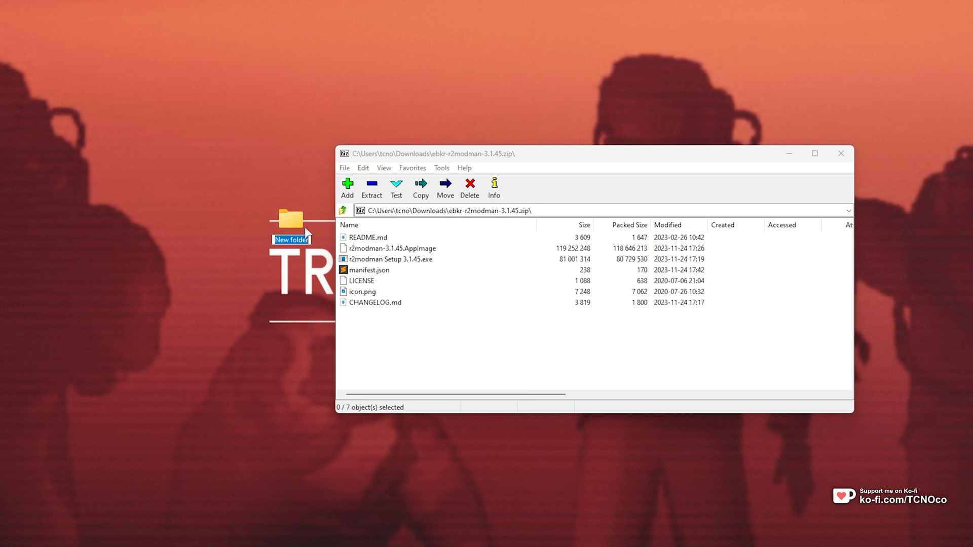
Extract all seven archive files into the new folder and select the Setup exe.
key("ctrl+a")
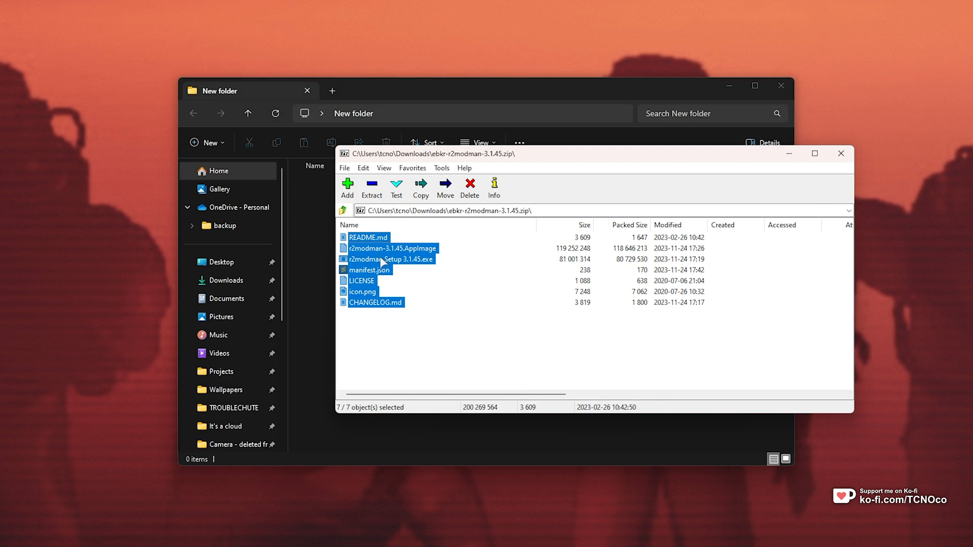
left_click(841, 153)
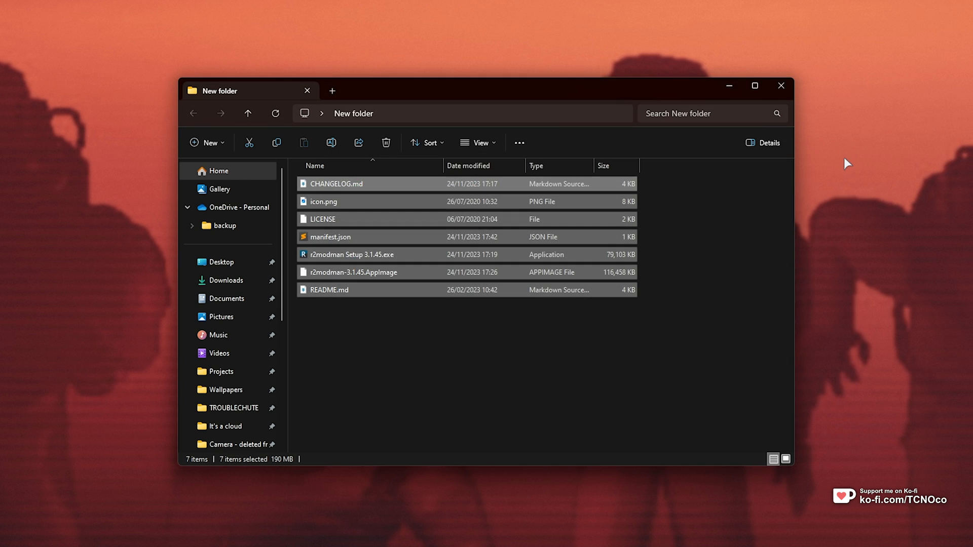
left_click(352, 254)
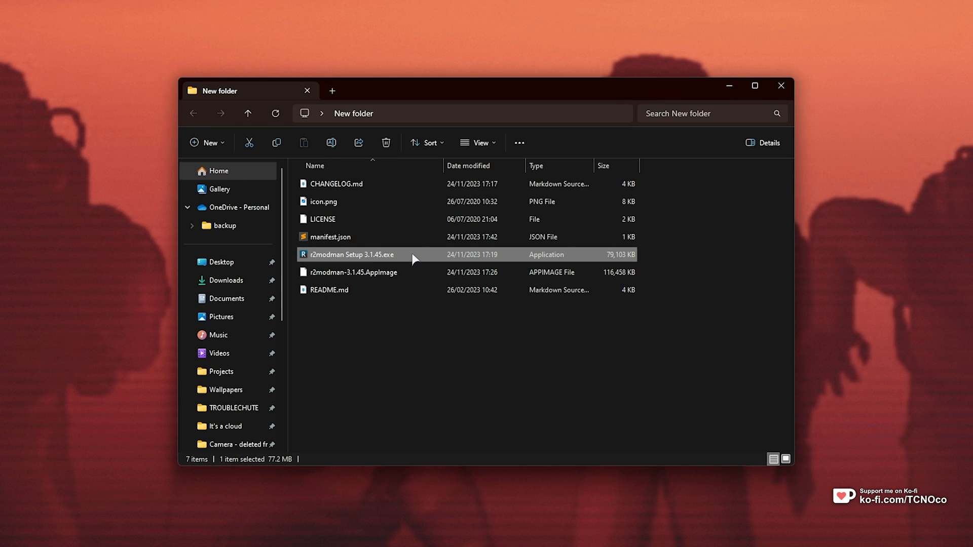
Run r2modman Setup 3.1.45, install for me only in the default folder, and launch it on finish.
double_click(351, 255)
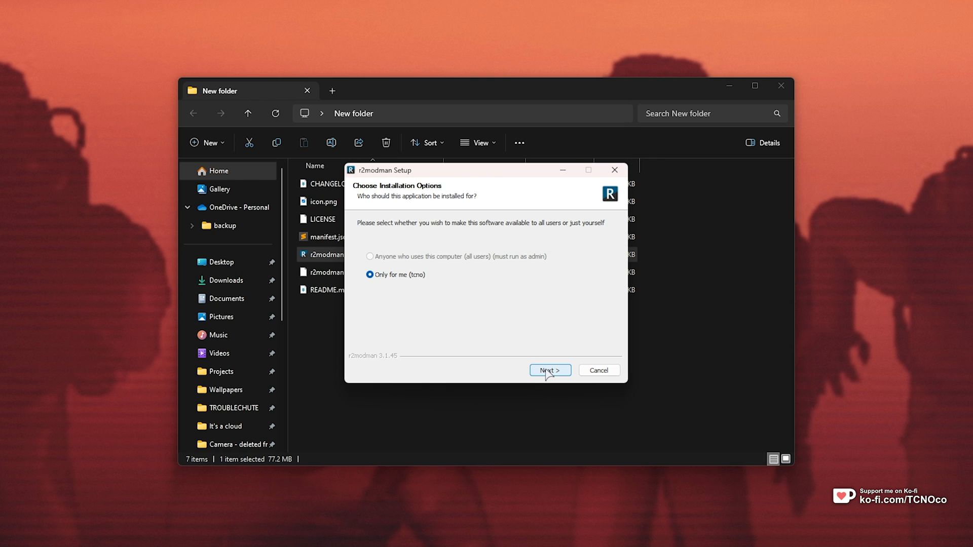
left_click(550, 370)
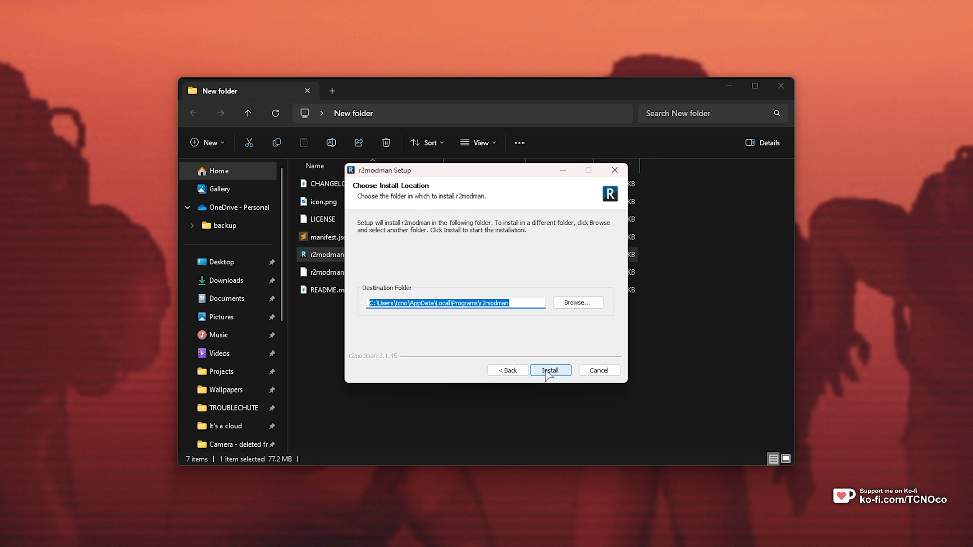
left_click(549, 370)
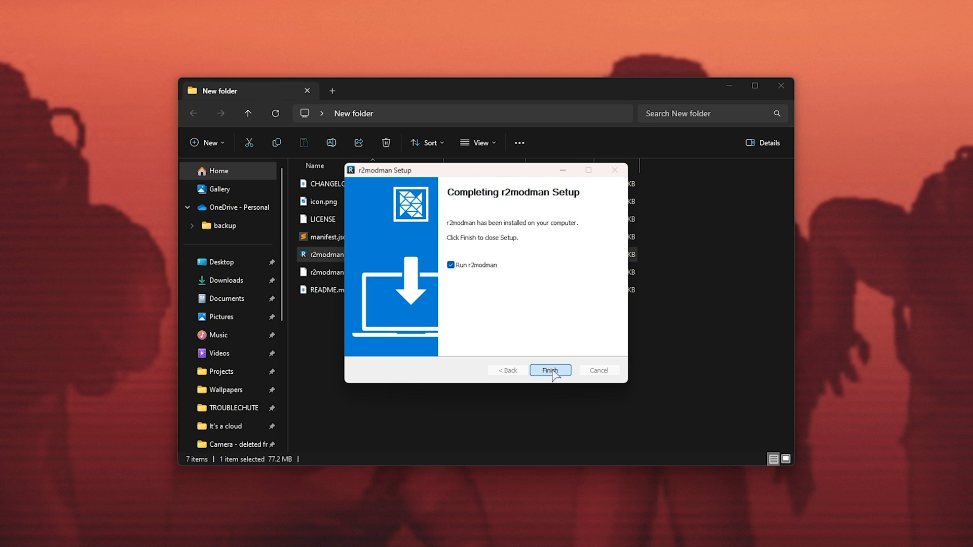
left_click(549, 371)
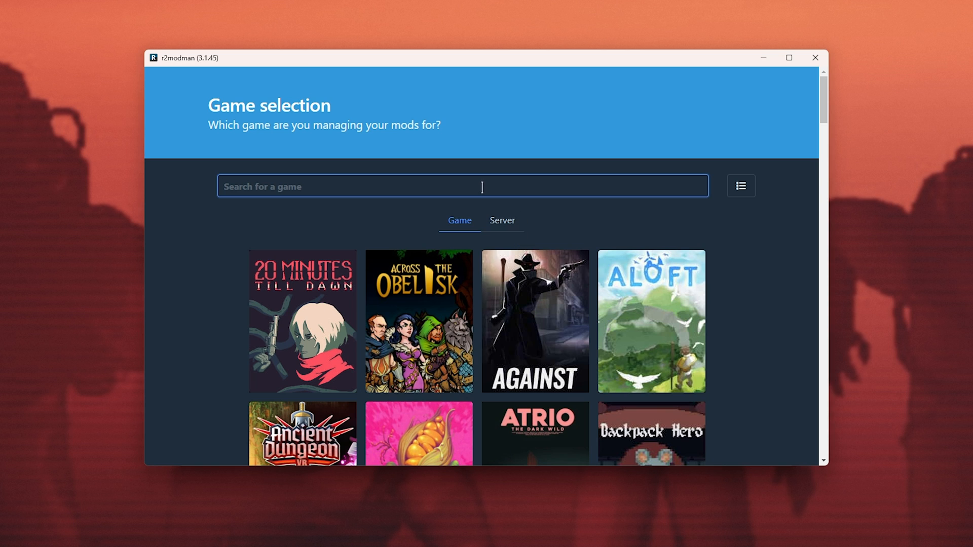
Search 'lethal' and select Lethal Company as the default game to manage.
type("lethal")
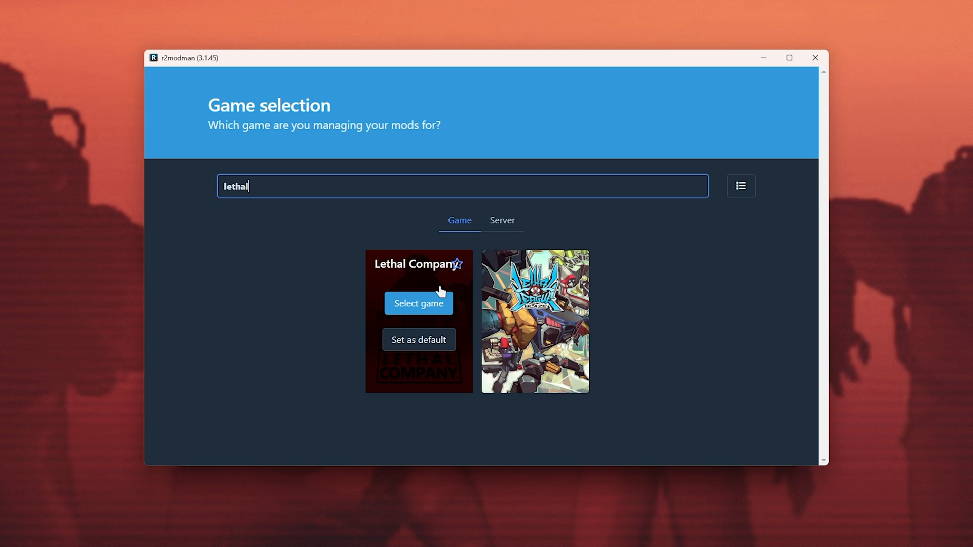
mouse_move(418, 340)
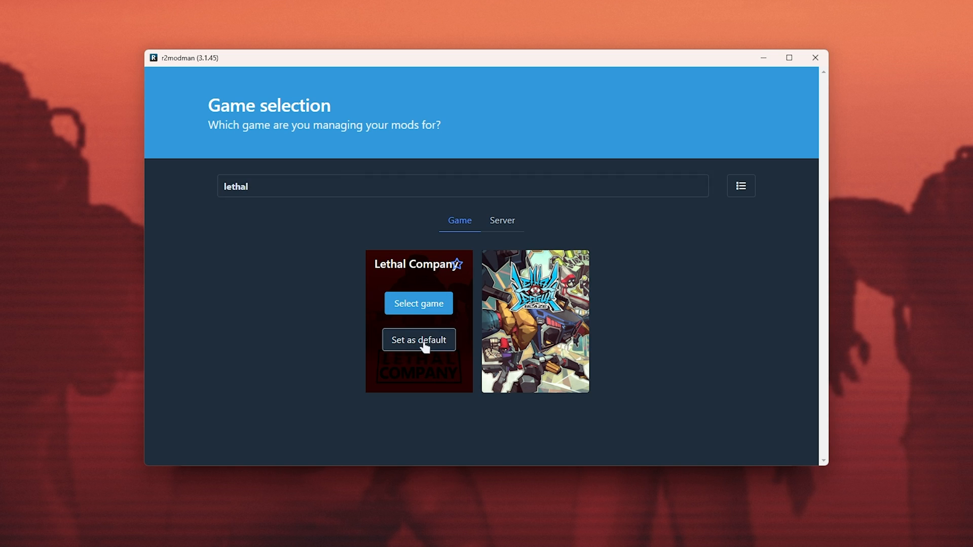
left_click(418, 303)
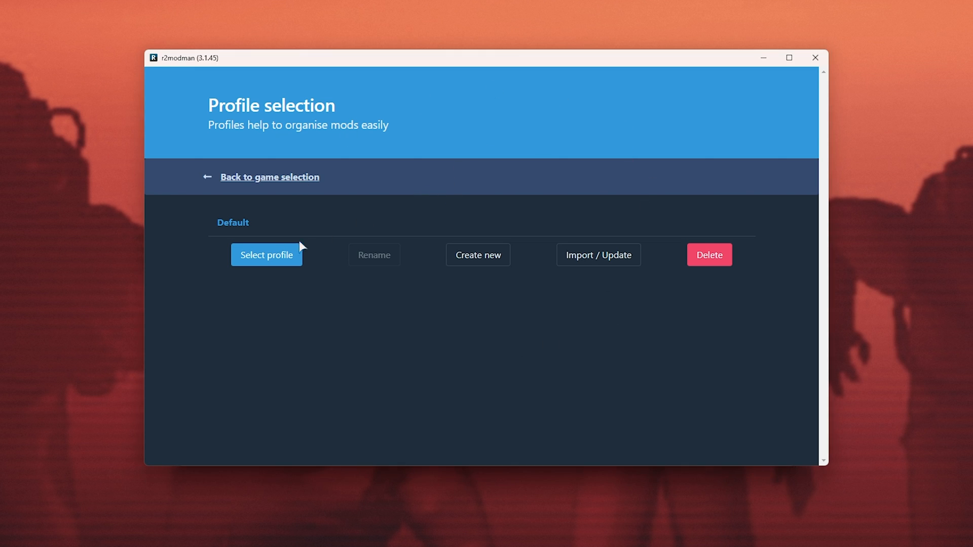
mouse_move(244, 223)
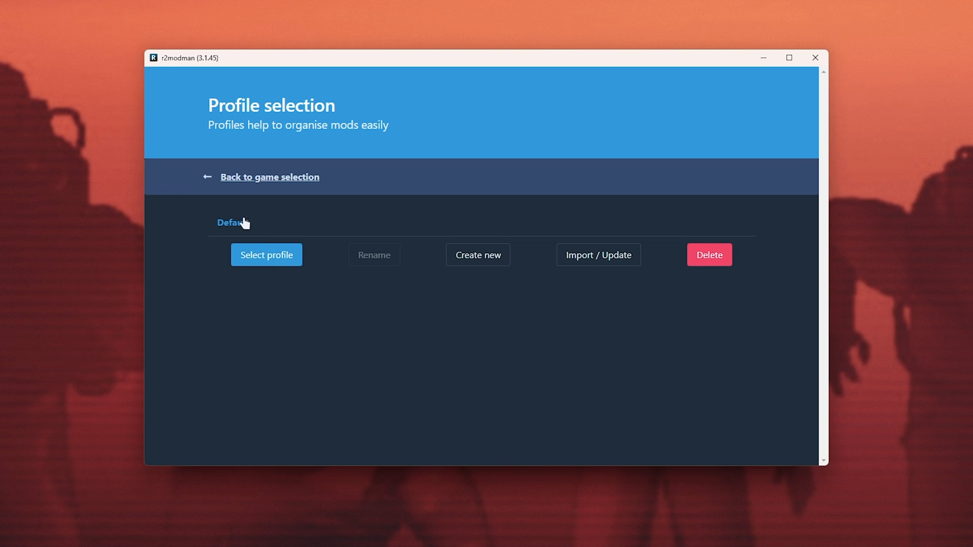
In the Default profile's Online list, download BepInExPack with its dependencies.
left_click(265, 254)
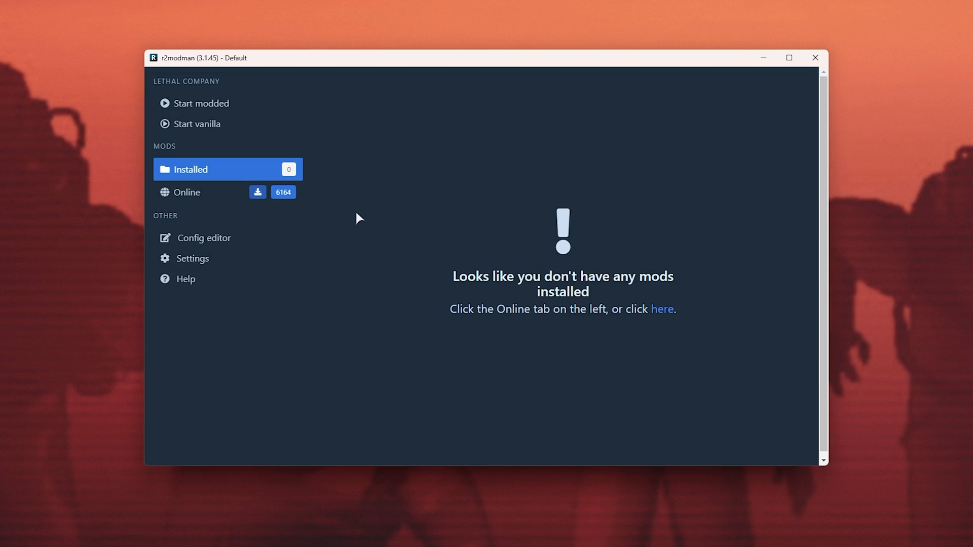
left_click(186, 193)
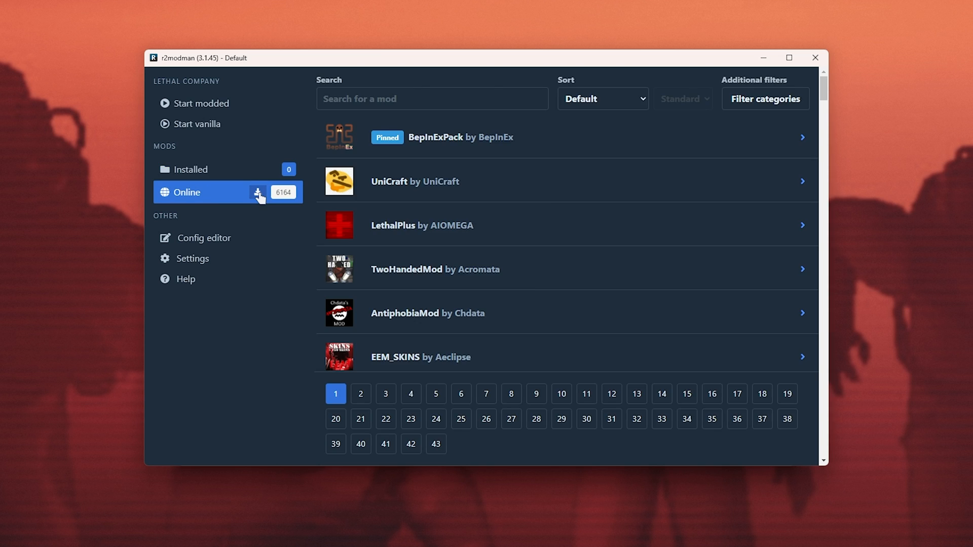
mouse_move(223, 198)
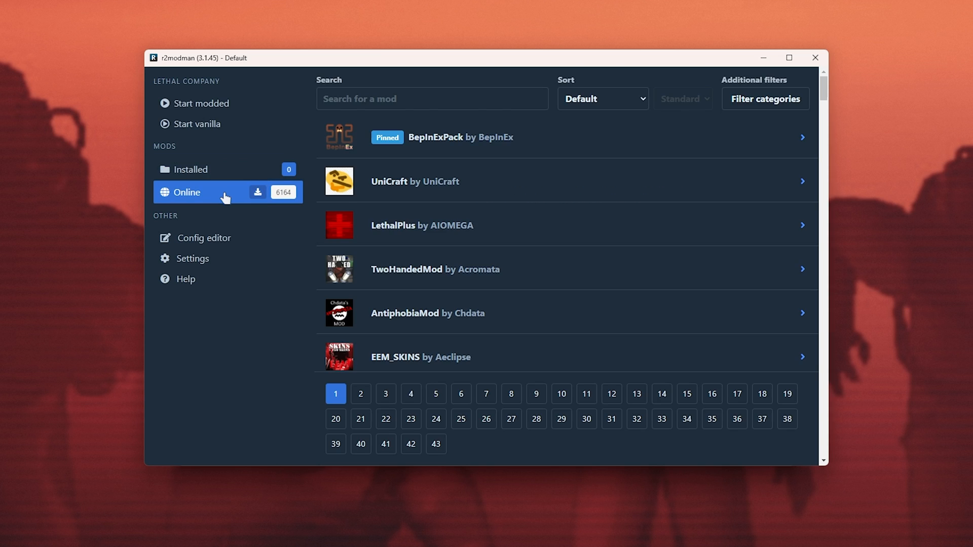
mouse_move(473, 140)
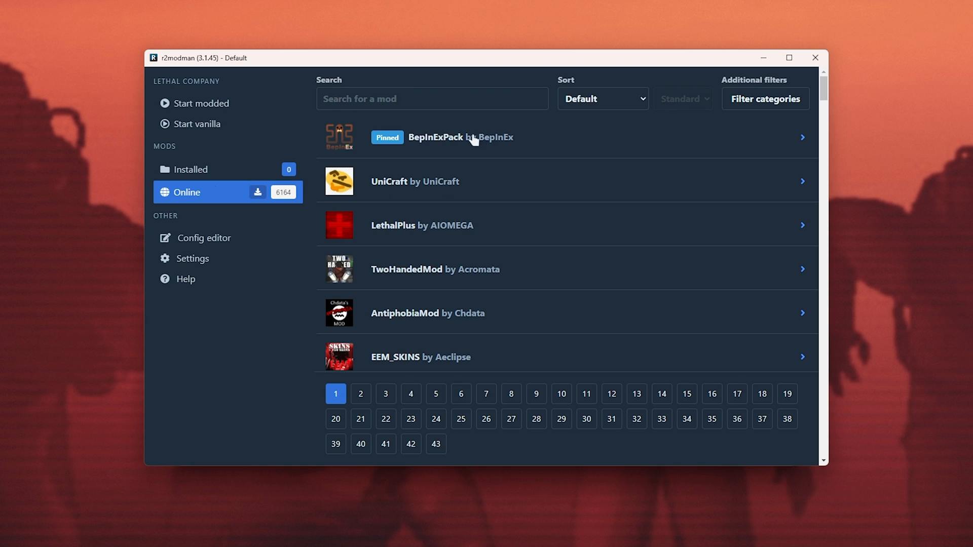
mouse_move(493, 140)
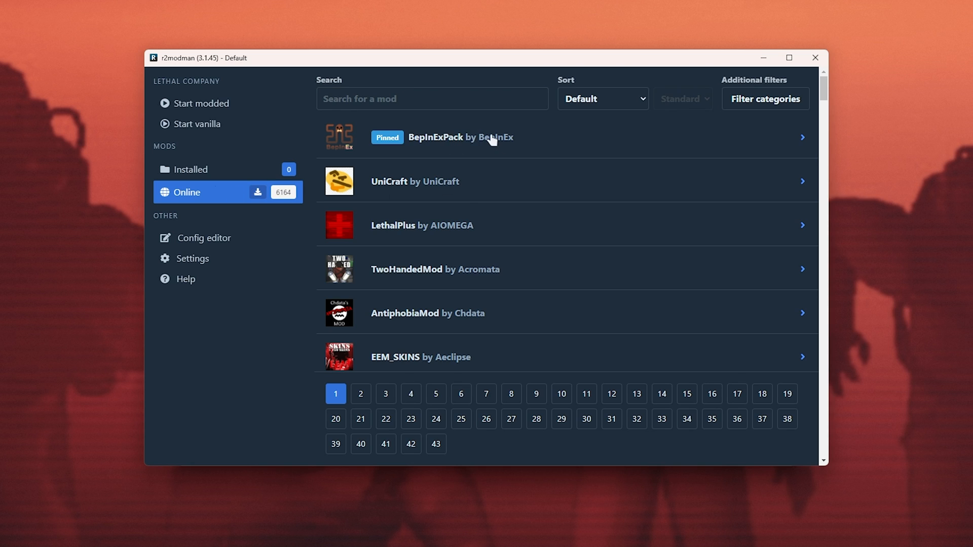
left_click(491, 137)
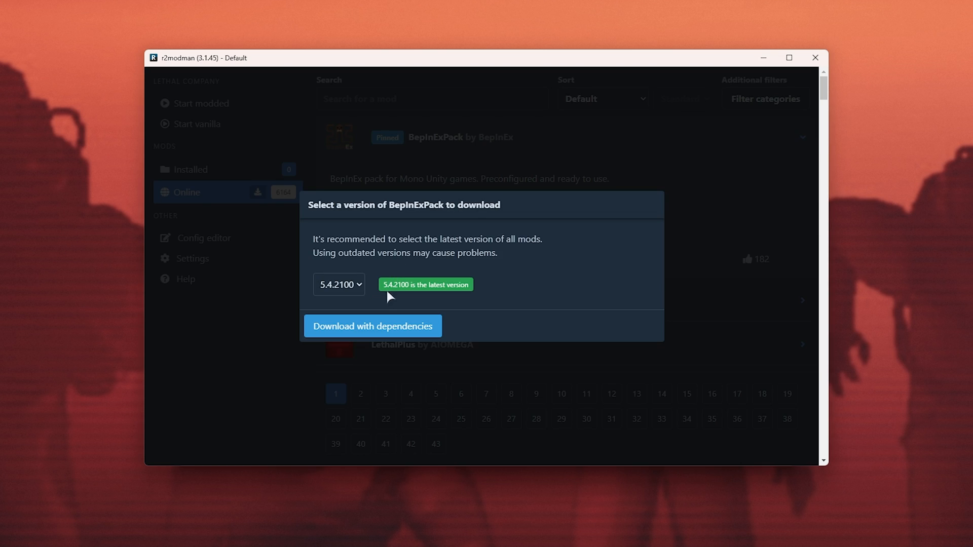
left_click(372, 326)
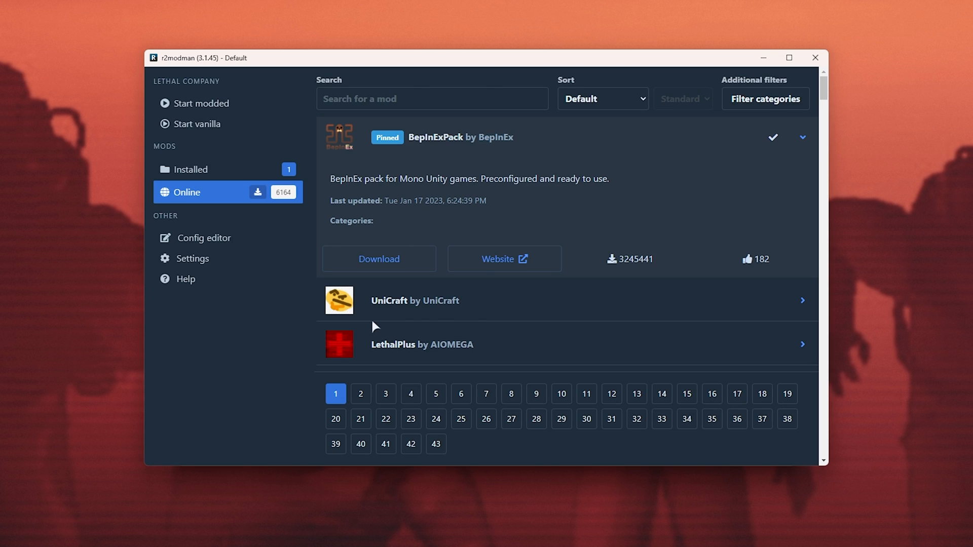
mouse_move(613, 145)
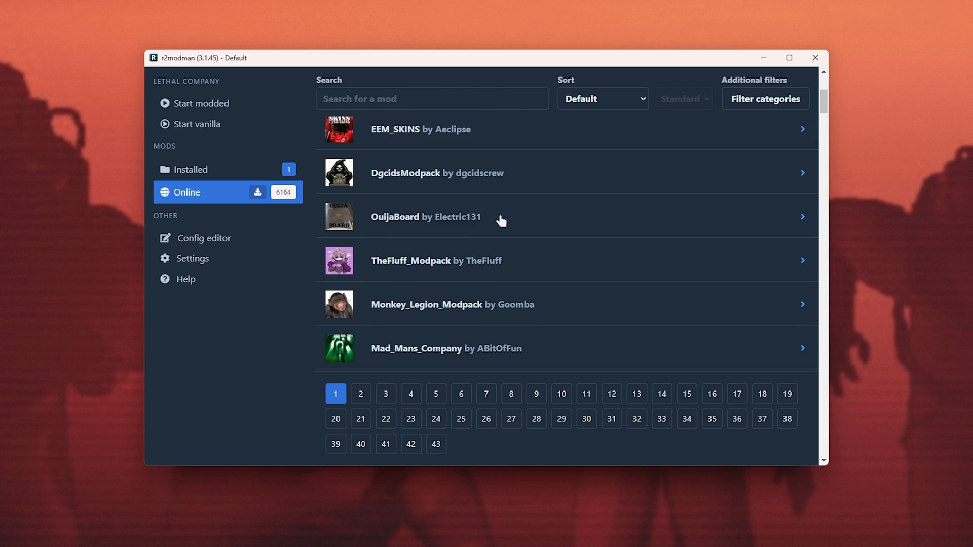
Download OuijaBoard with its dependencies, bringing the profile to four mods.
left_click(500, 217)
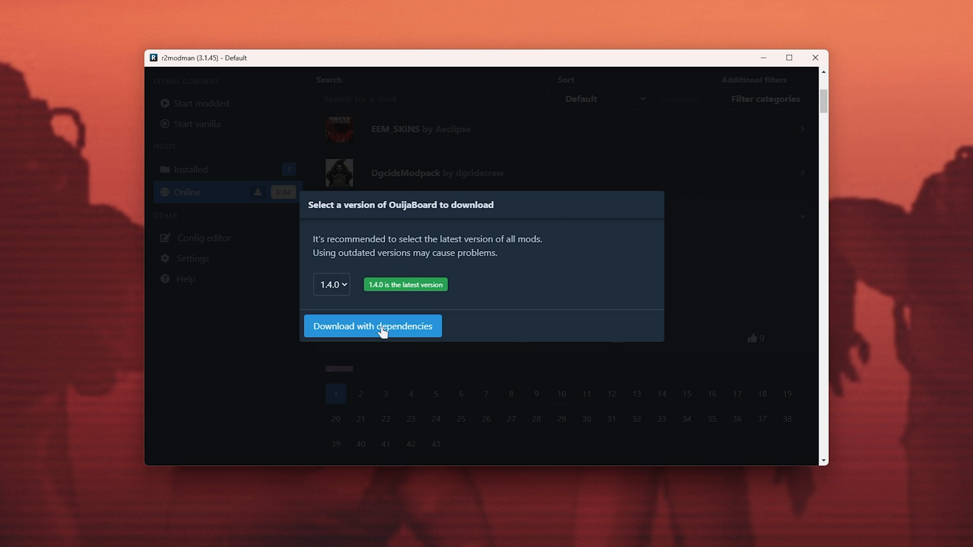
left_click(372, 325)
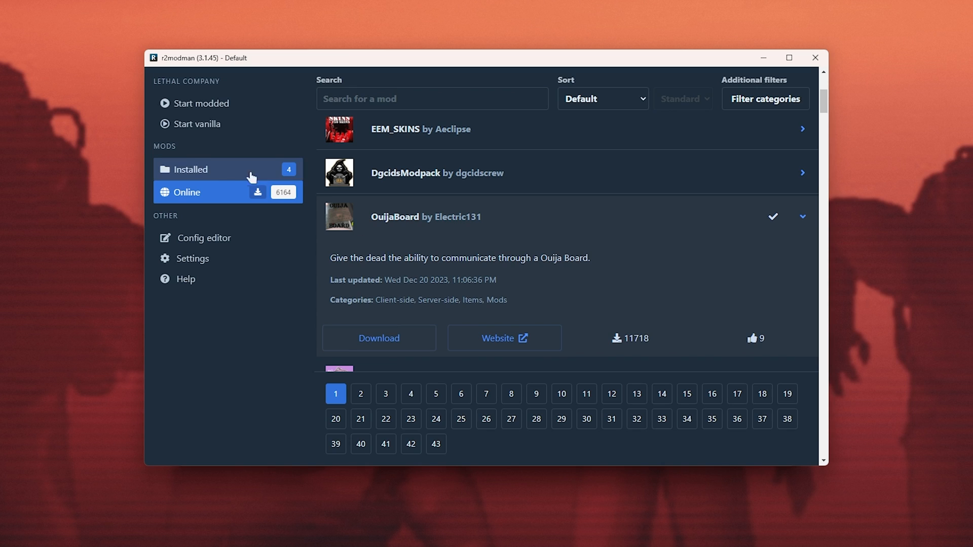
mouse_move(230, 174)
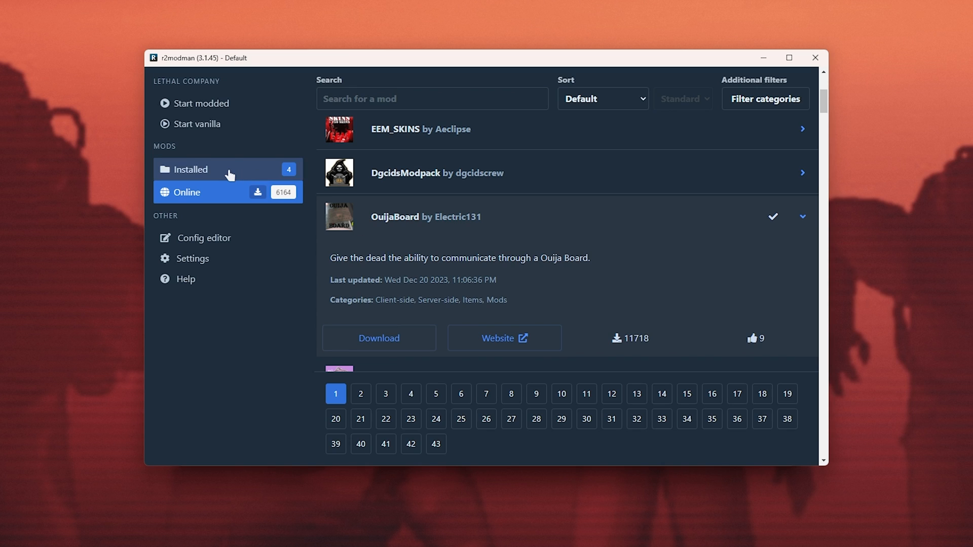
left_click(191, 169)
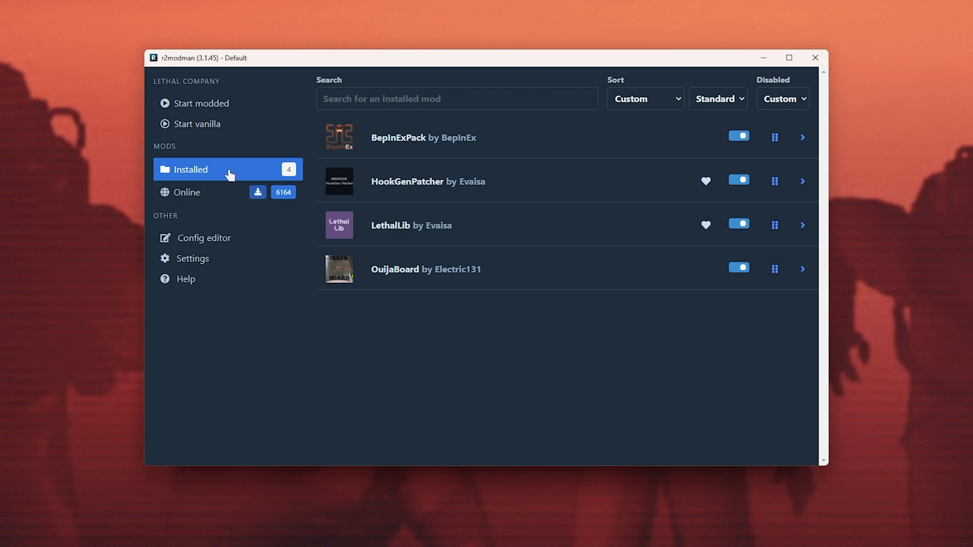
mouse_move(389, 272)
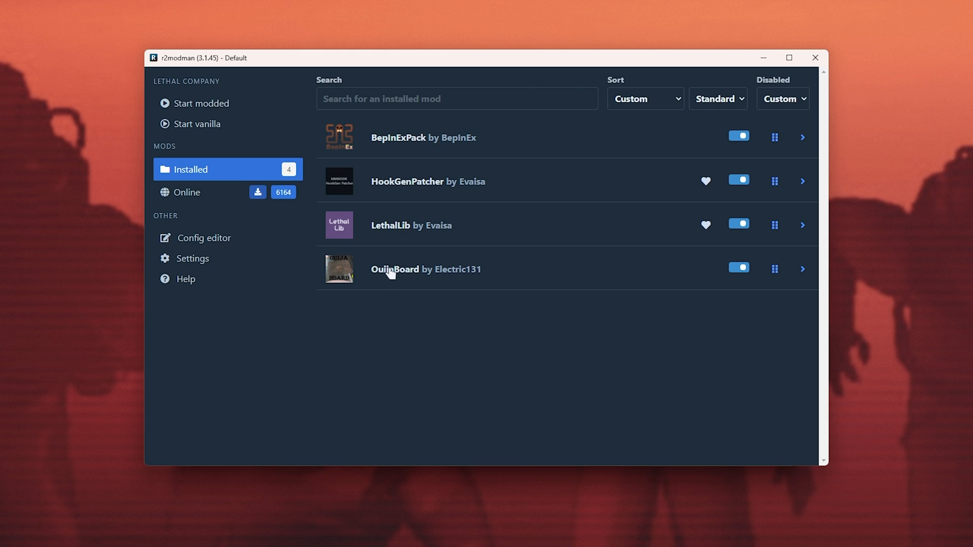
mouse_move(412, 192)
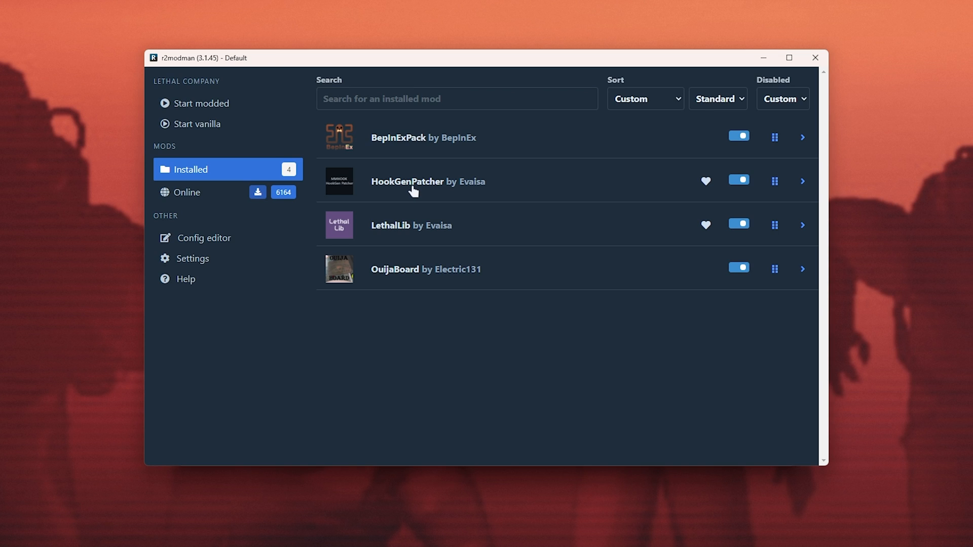
mouse_move(348, 154)
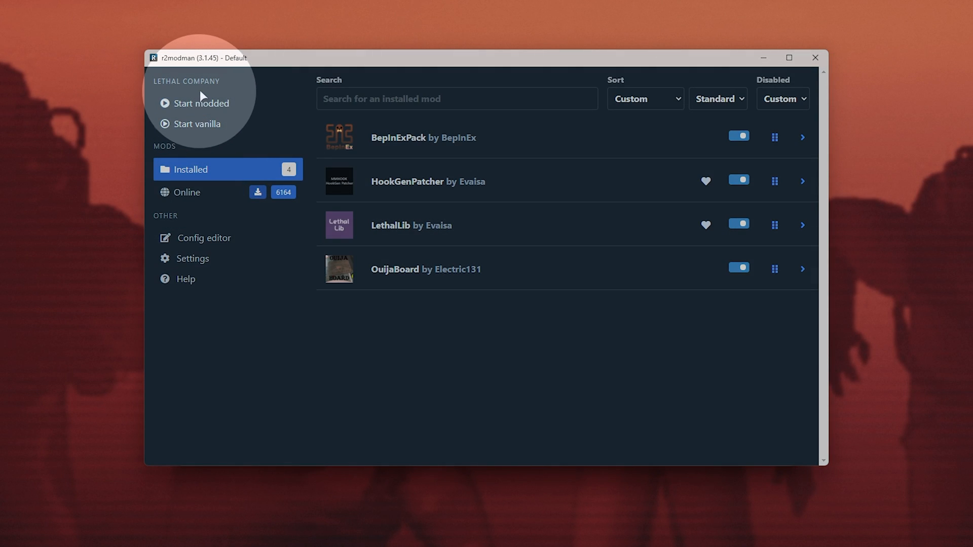
mouse_move(413, 151)
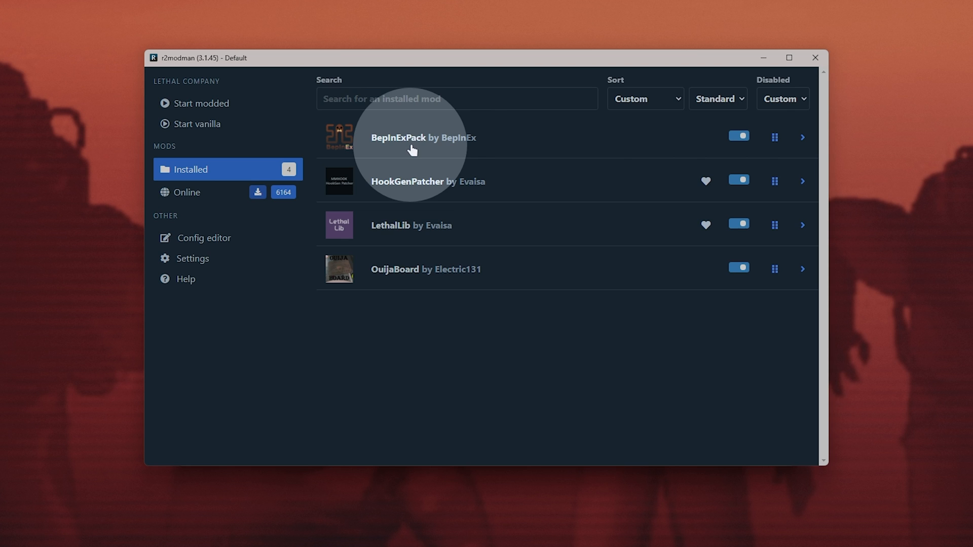
mouse_move(413, 337)
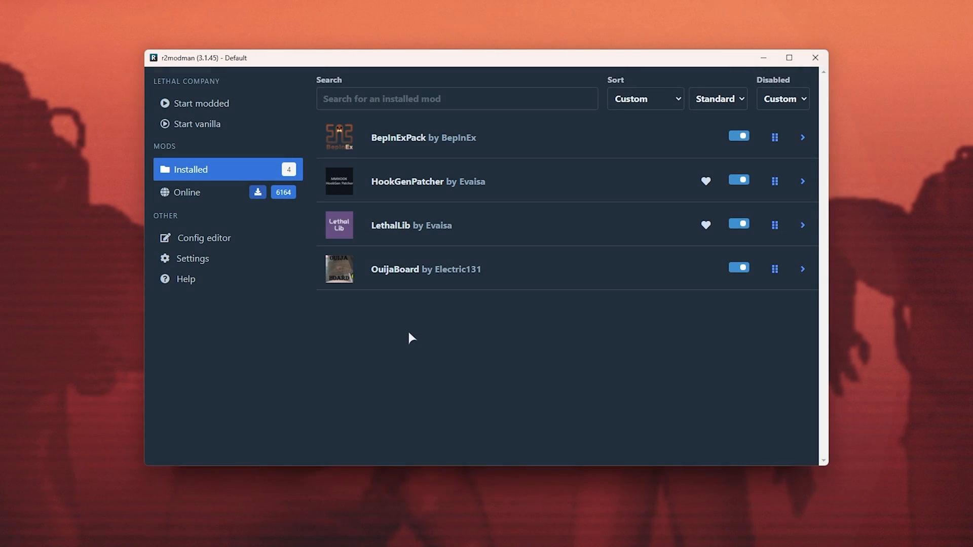
left_click(351, 234)
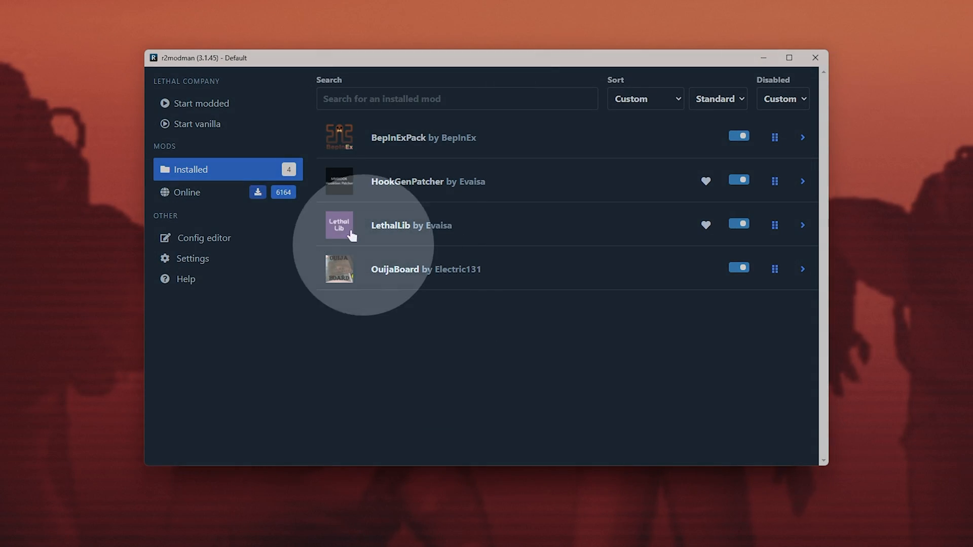
mouse_move(354, 258)
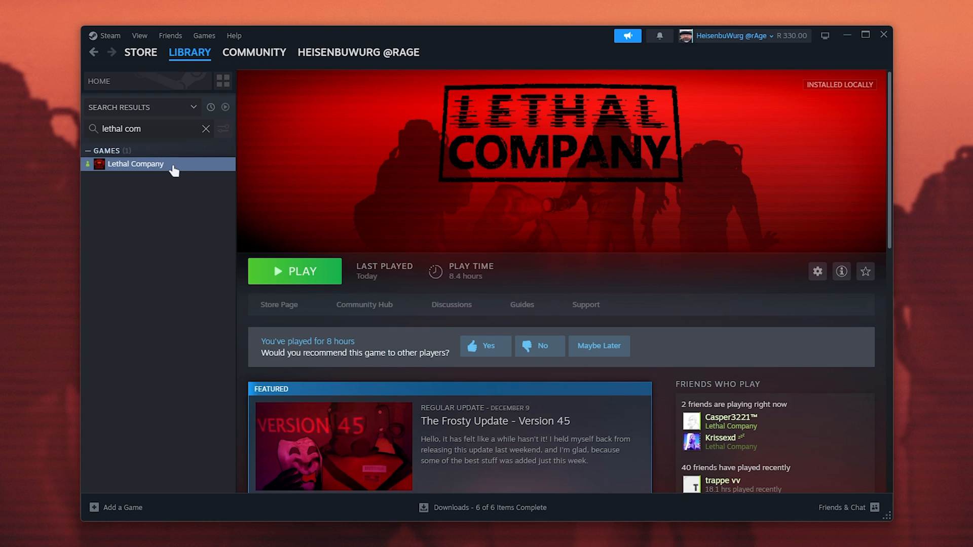
Browse Lethal Company's local files from Steam and look inside the BepInEx plugins folder.
right_click(135, 164)
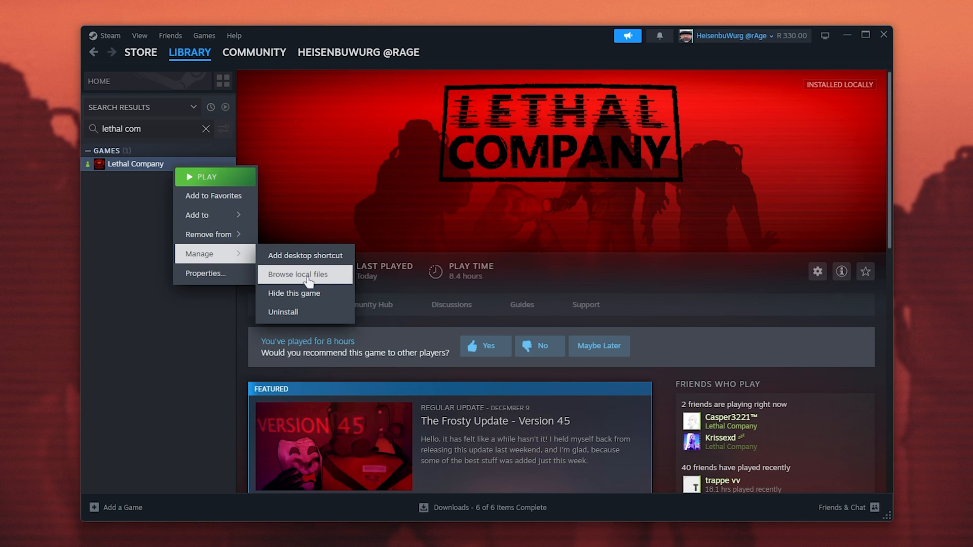
left_click(298, 274)
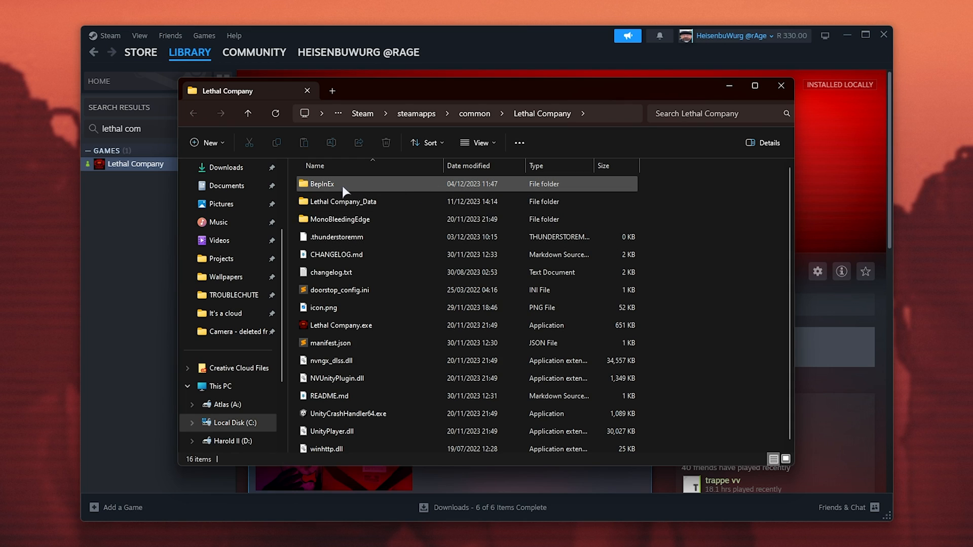
double_click(319, 184)
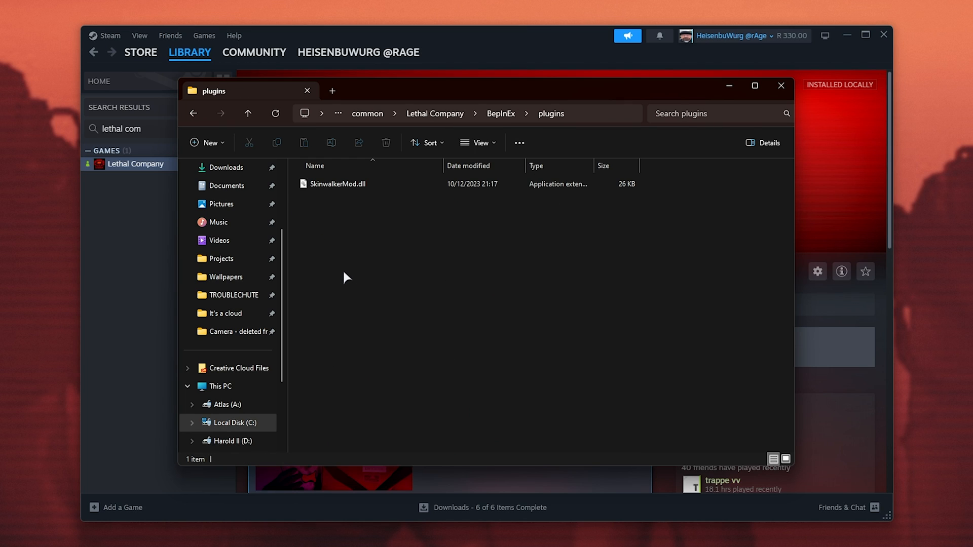
left_click(338, 183)
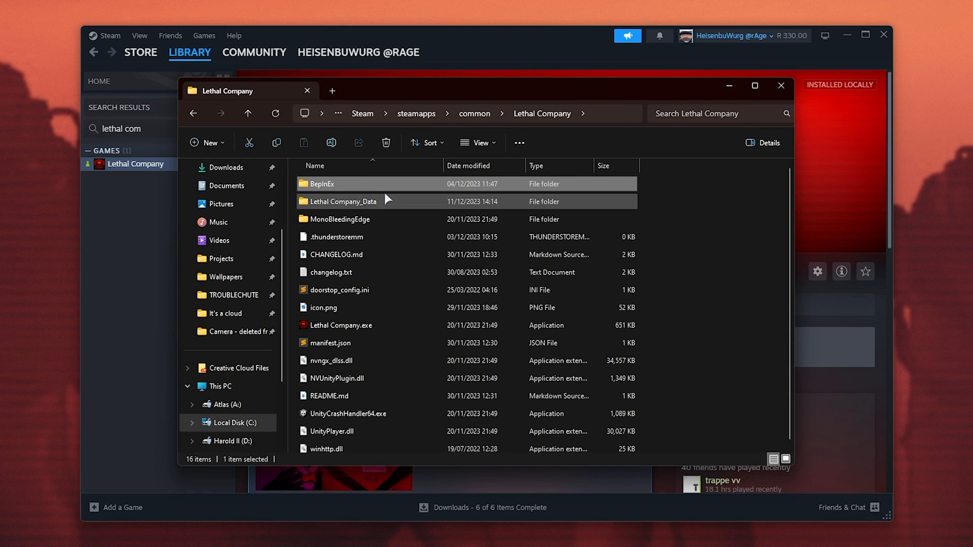
double_click(319, 183)
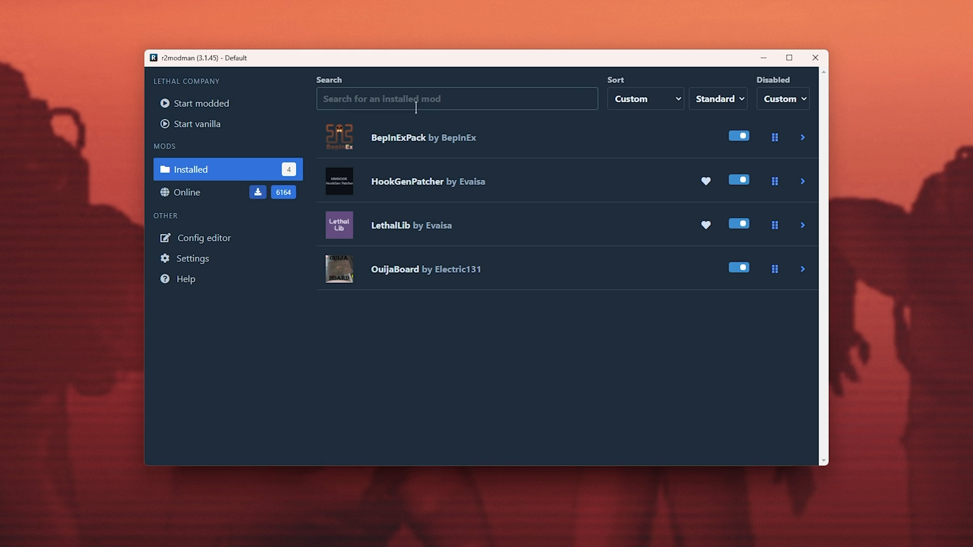
mouse_move(477, 356)
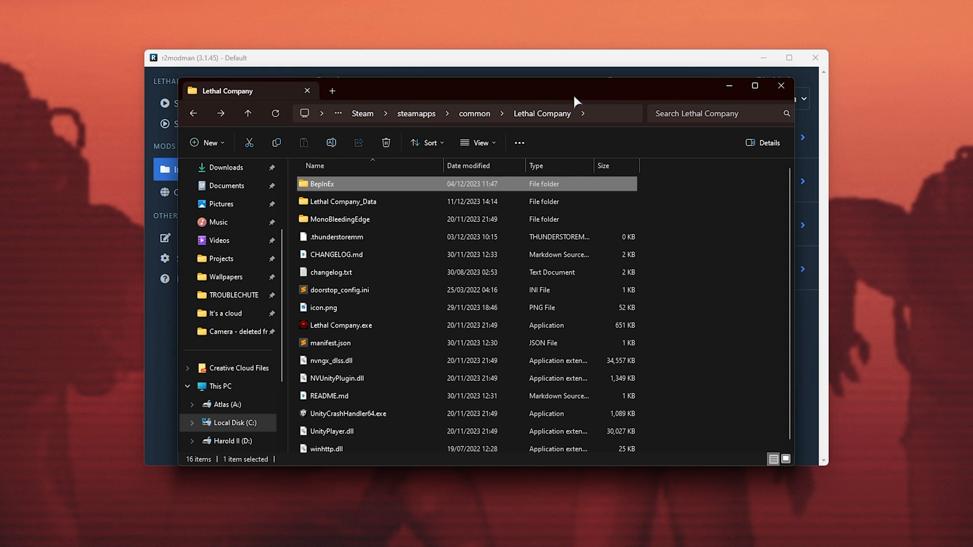
mouse_move(424, 188)
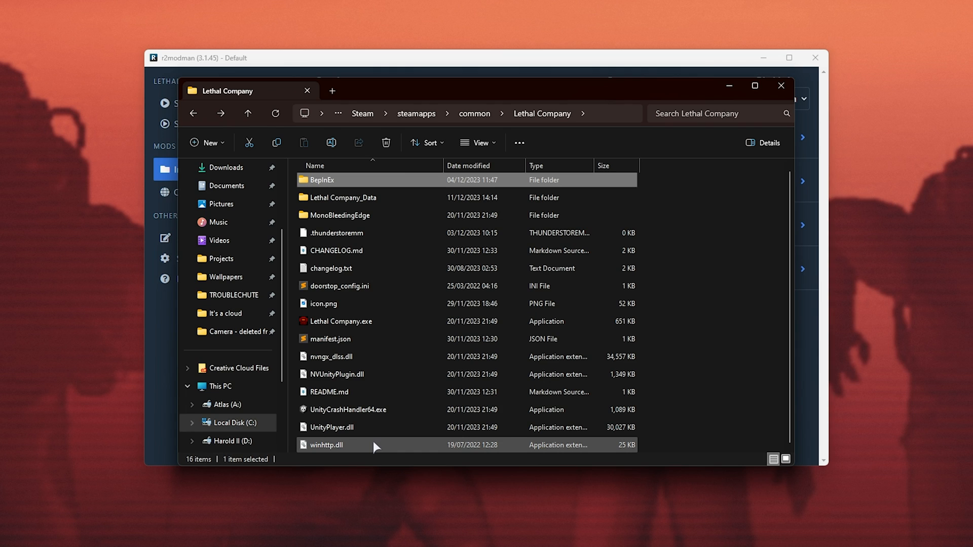
Select the BepInEx folder together with winhttp.dll, then return to r2modman.
left_click(332, 426)
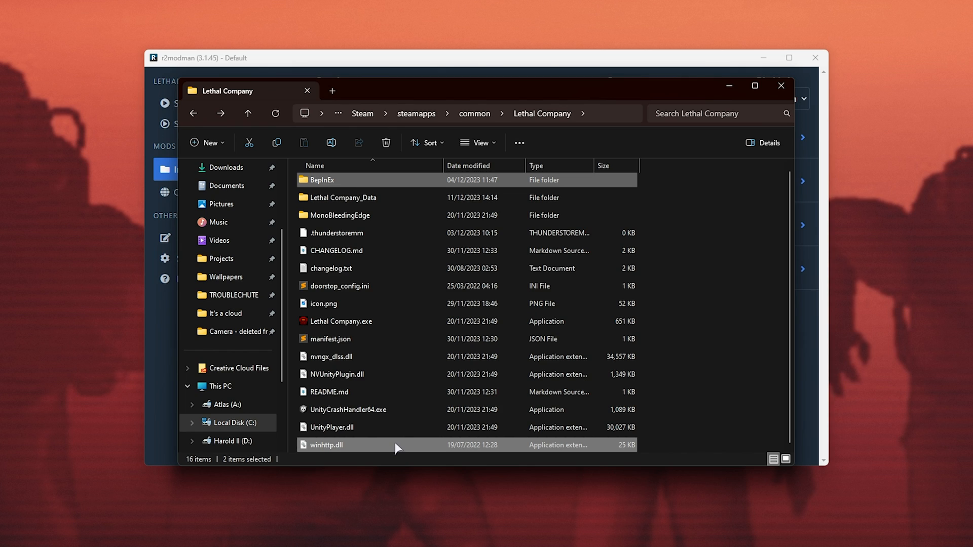
mouse_move(382, 449)
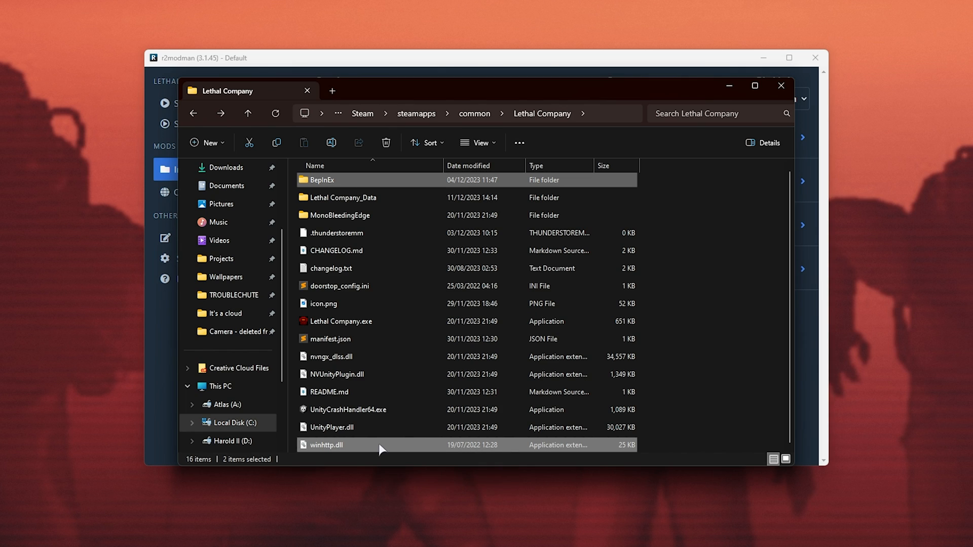
mouse_move(601, 356)
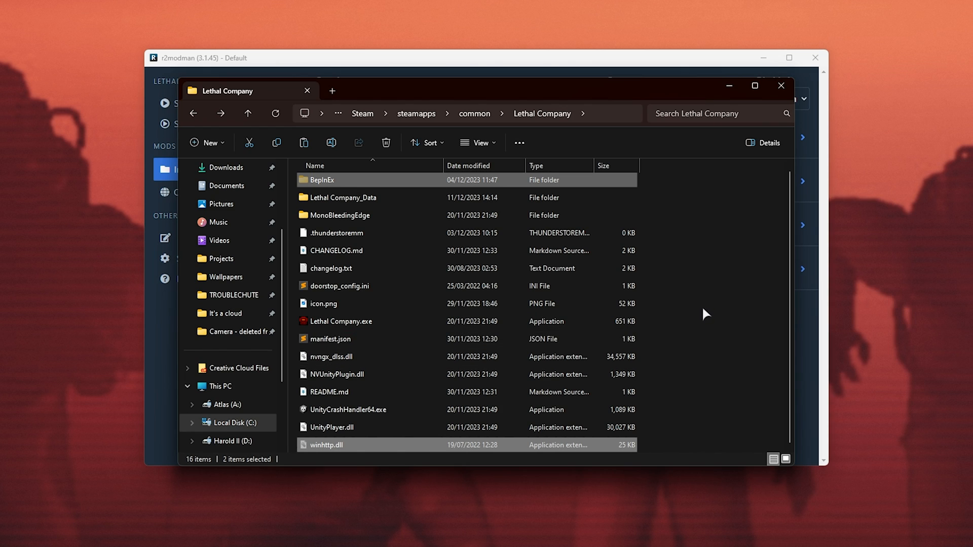
mouse_move(584, 374)
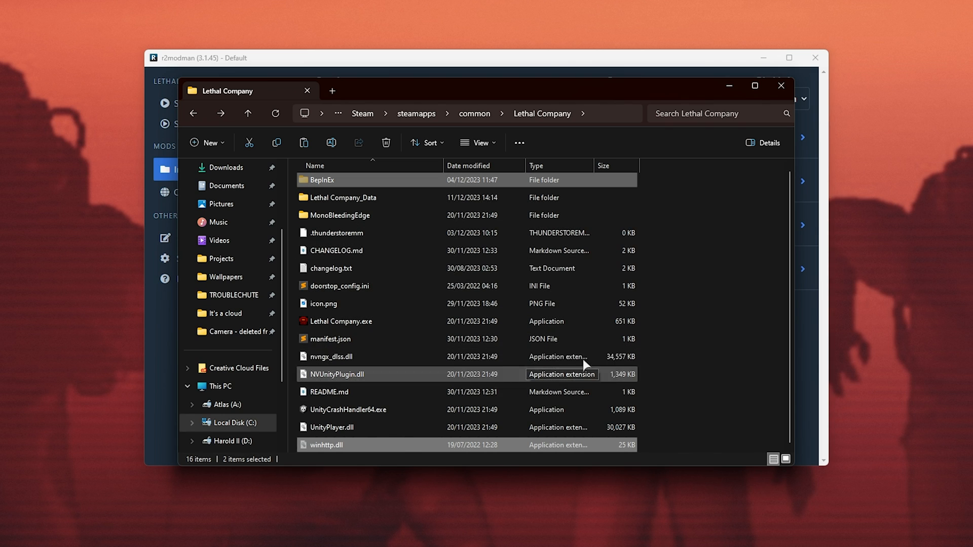
left_click(780, 85)
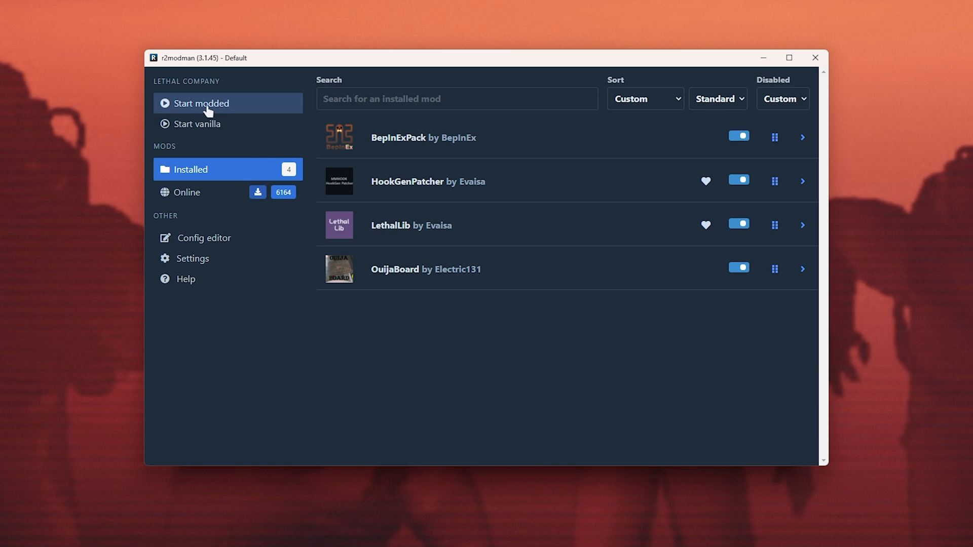
mouse_move(454, 298)
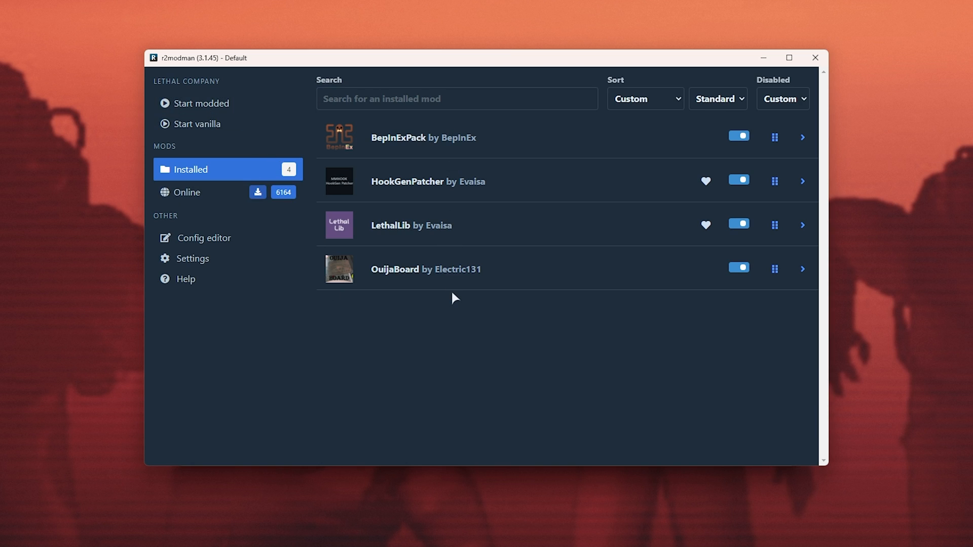
mouse_move(467, 317)
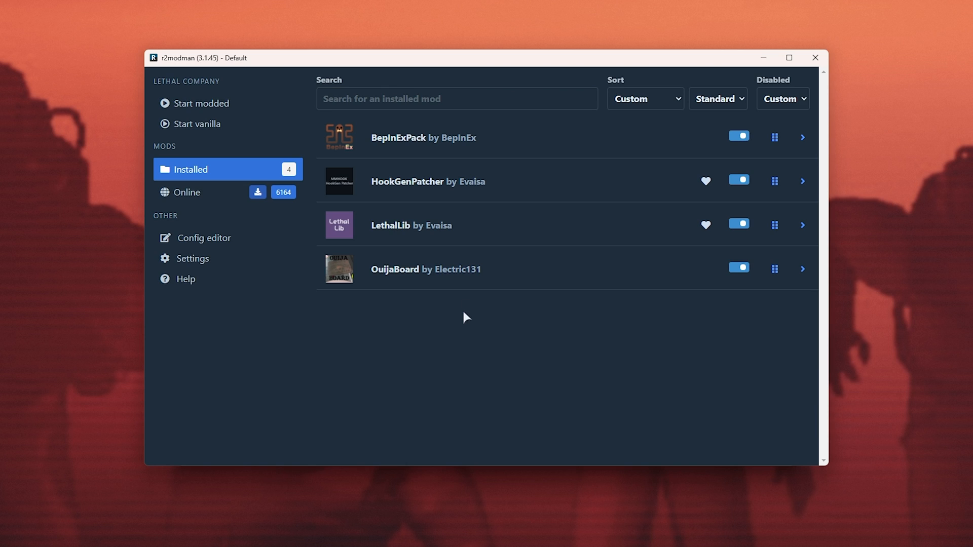
Show the Config editor listing BepInEx.cfg and HookGenPatcher.cfg.
left_click(201, 237)
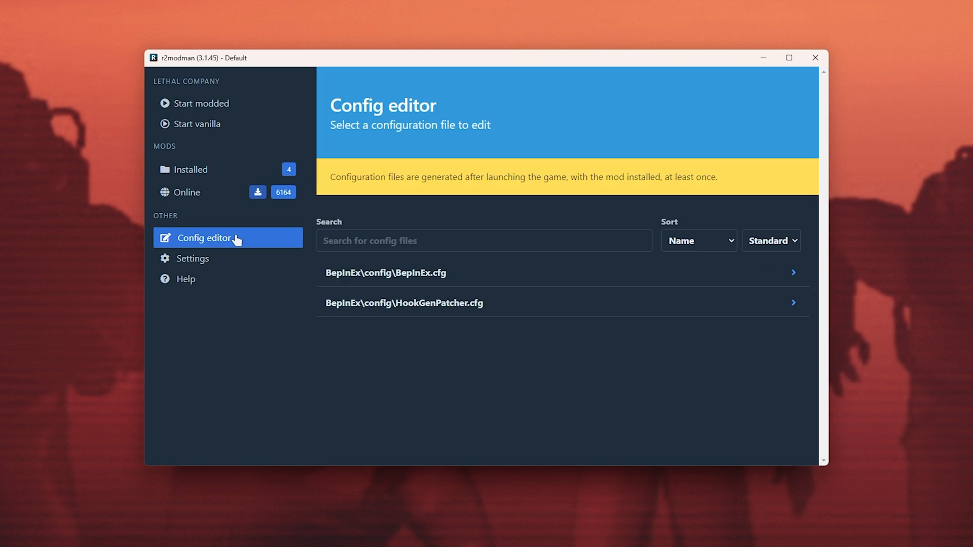
mouse_move(426, 279)
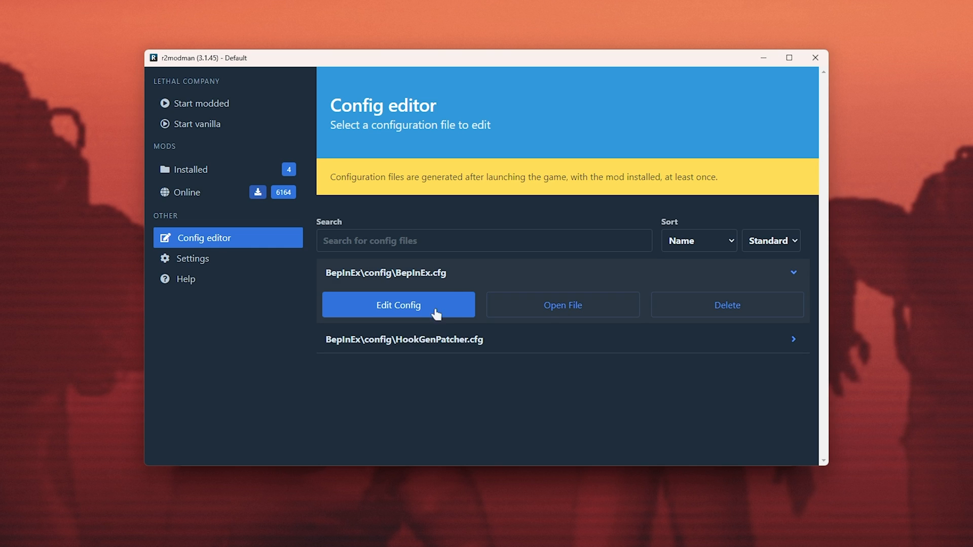
Edit the BepInEx.cfg logging options, then go to the manager's Settings page.
left_click(397, 305)
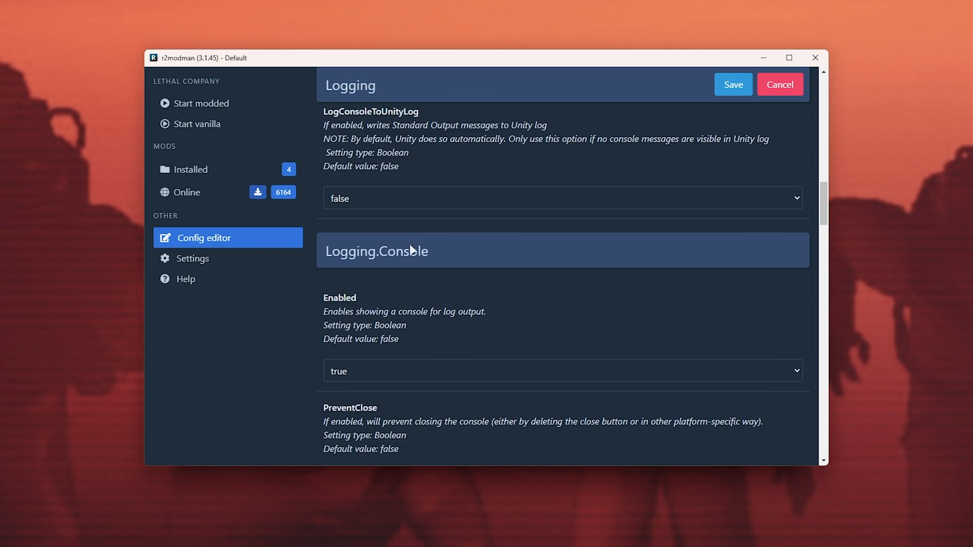
left_click(193, 258)
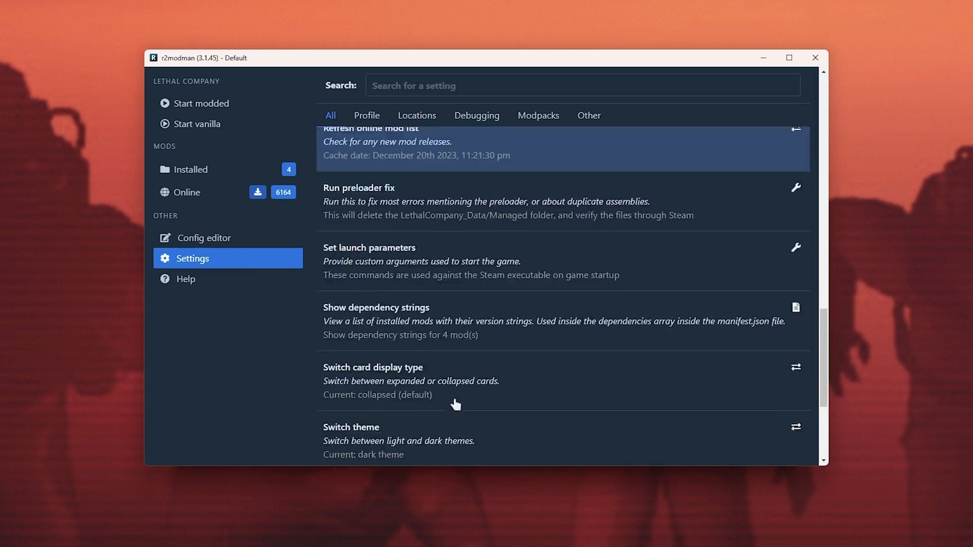
Show the Profile settings category with export-as-code and import options.
scroll("down", 3)
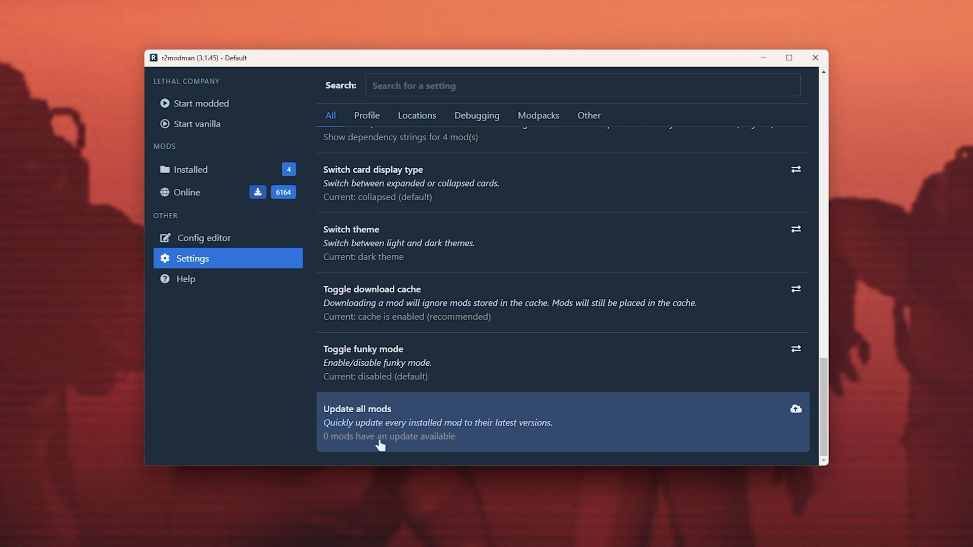
mouse_move(409, 430)
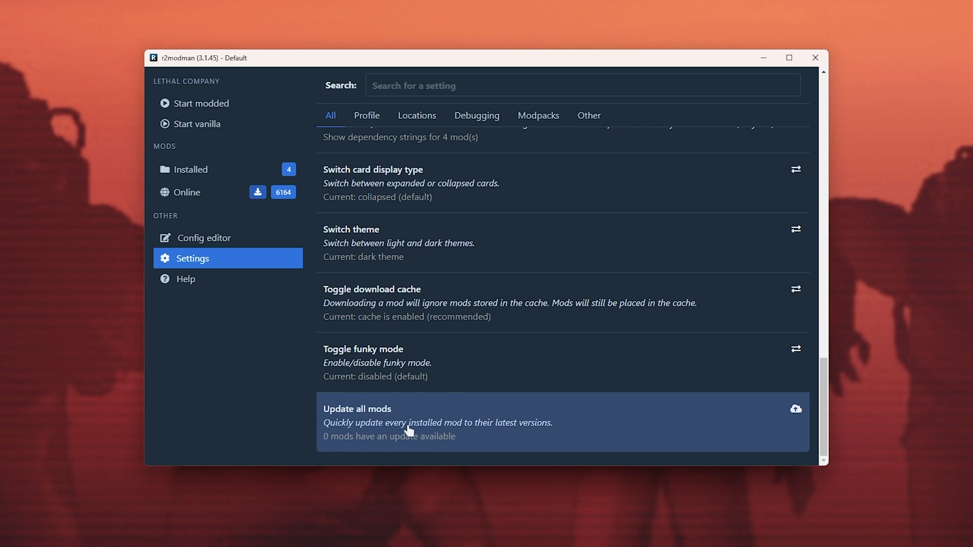
left_click(365, 115)
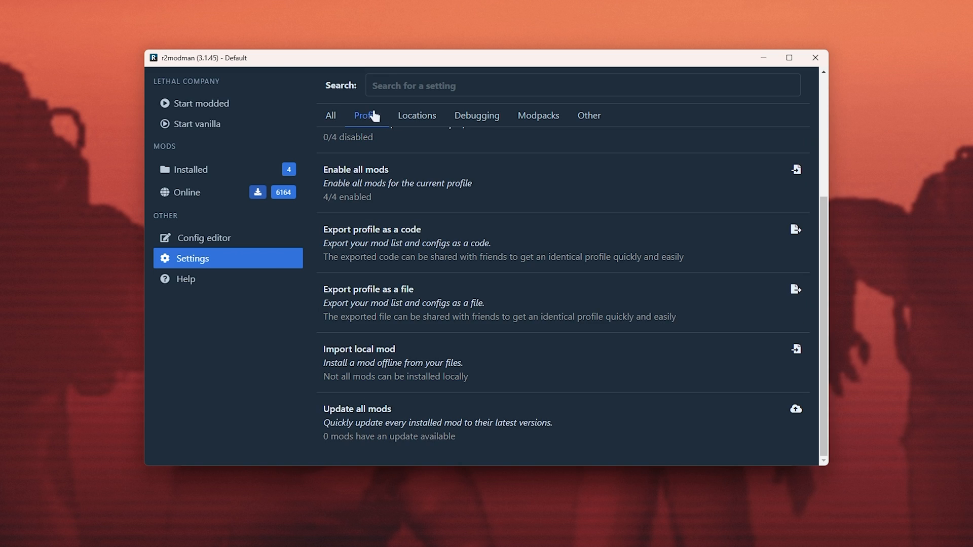
mouse_move(383, 239)
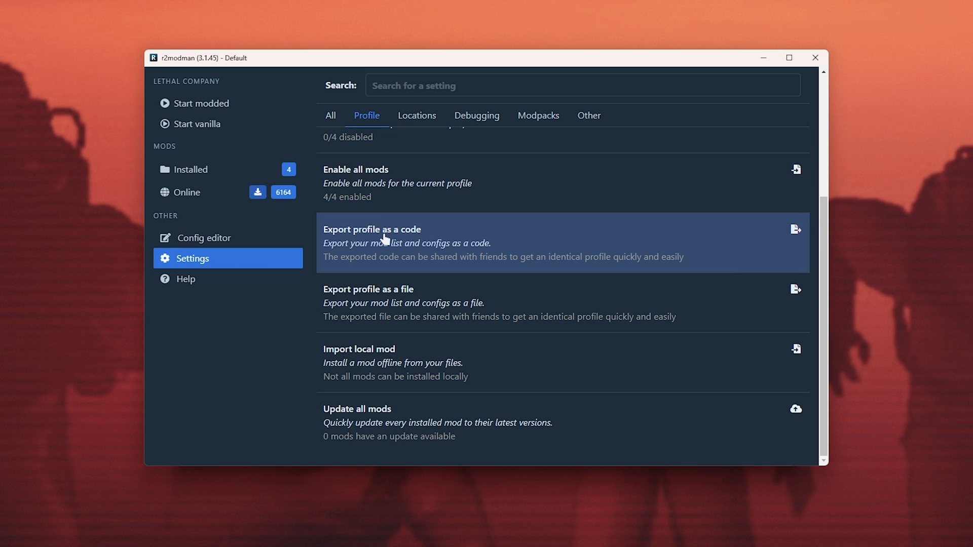
mouse_move(394, 295)
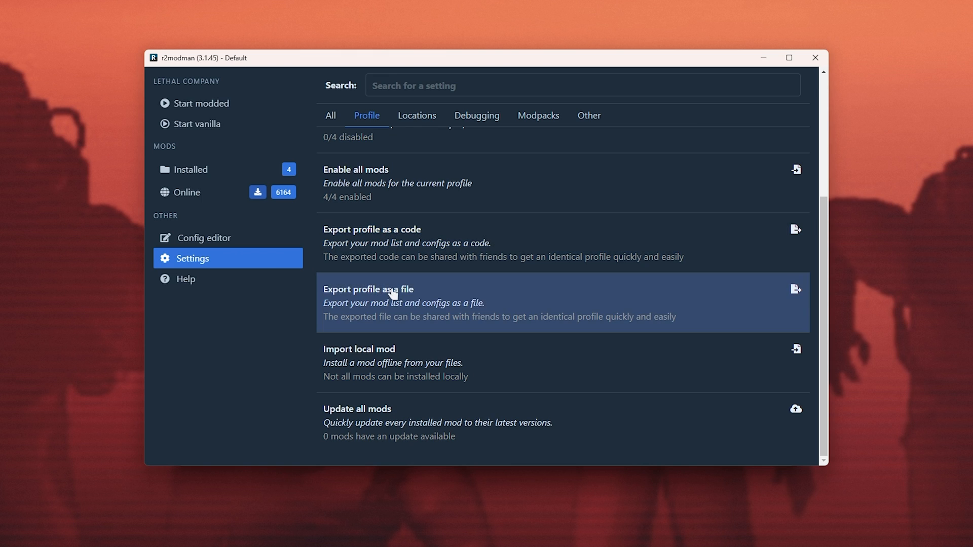
mouse_move(435, 241)
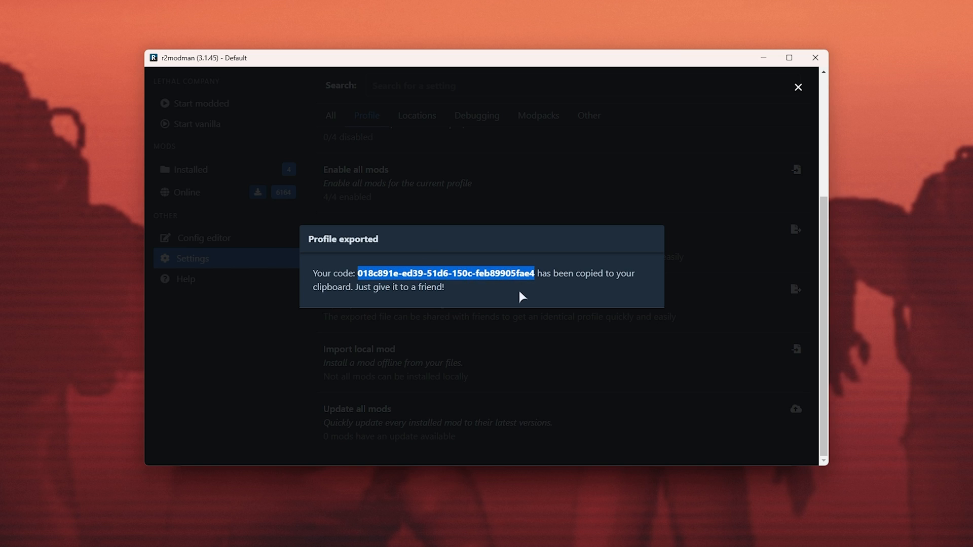
mouse_move(496, 270)
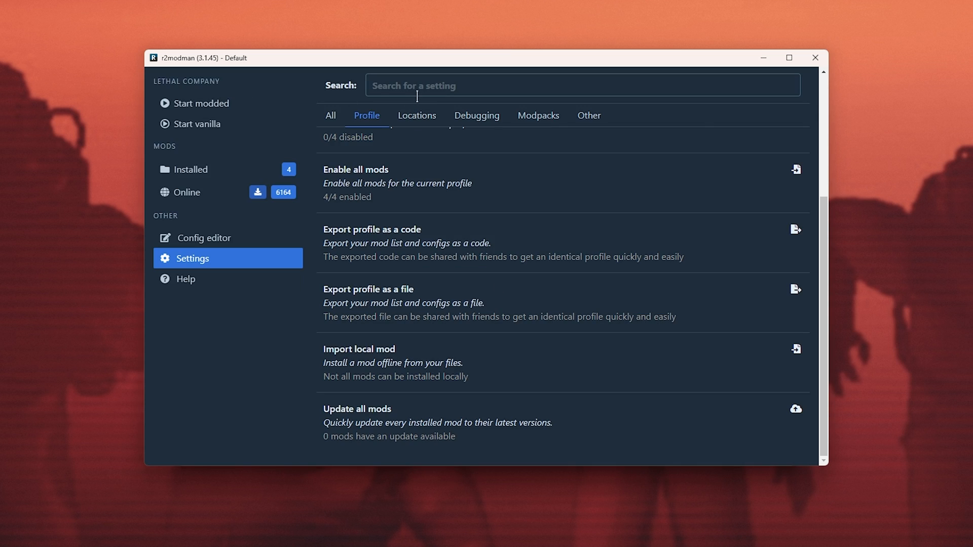
mouse_move(308, 85)
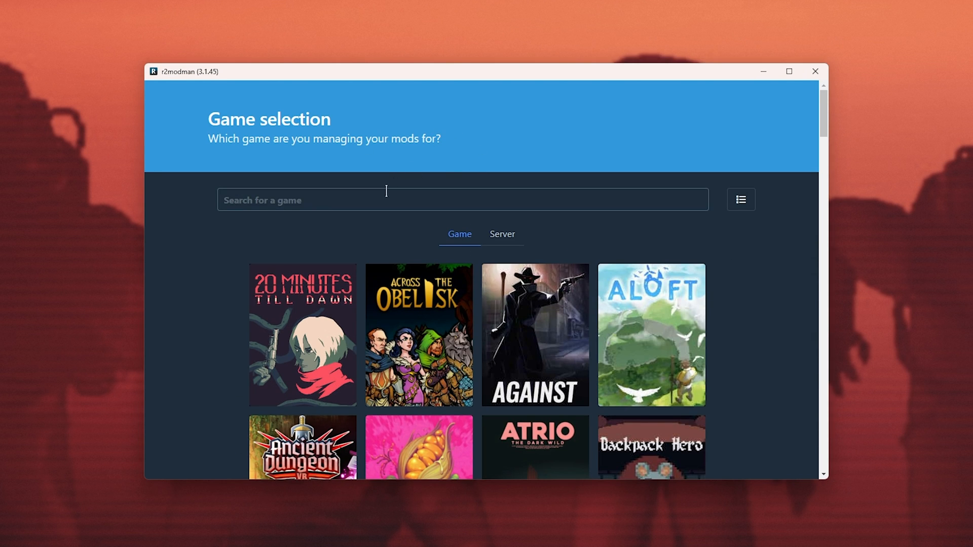
Select Lethal Company via 'leth' search and begin importing a profile as a new one.
type("leth")
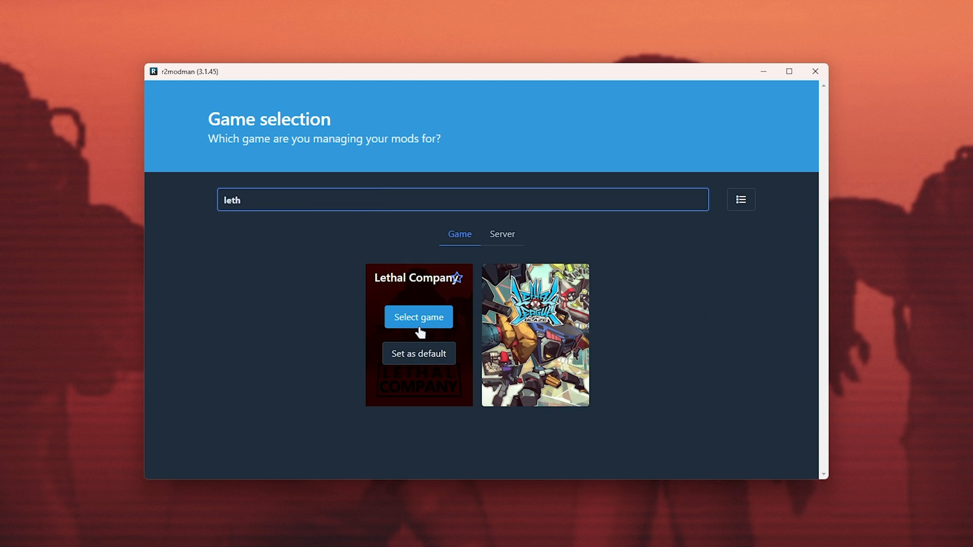
left_click(419, 316)
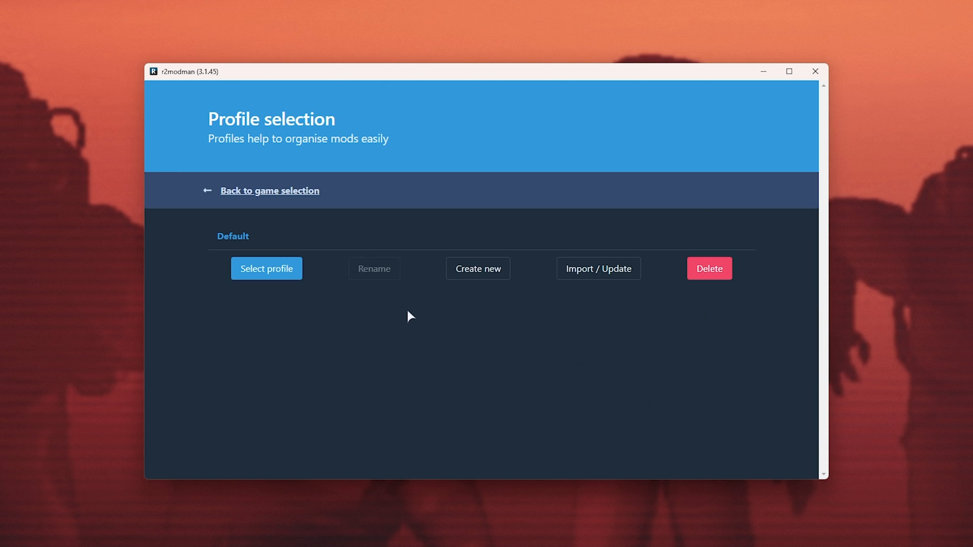
mouse_move(561, 272)
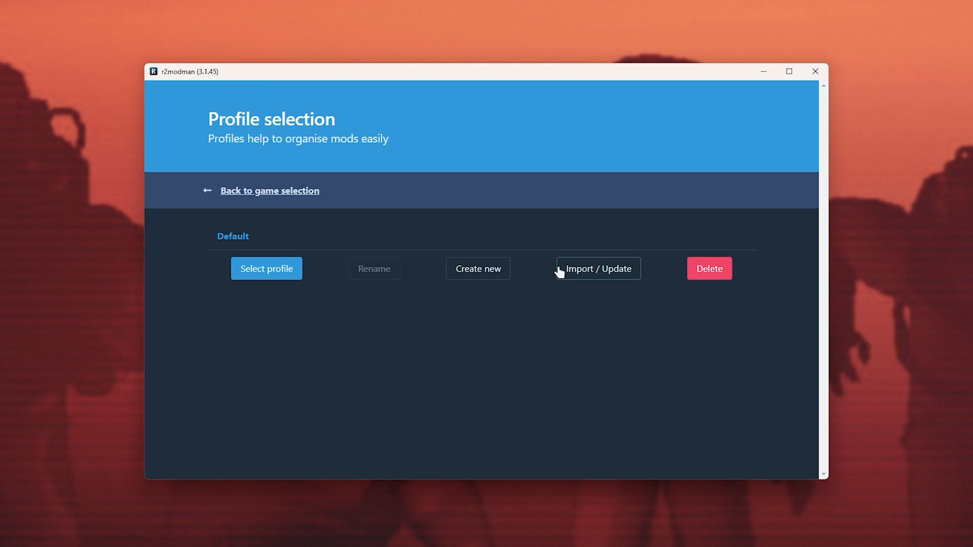
left_click(598, 268)
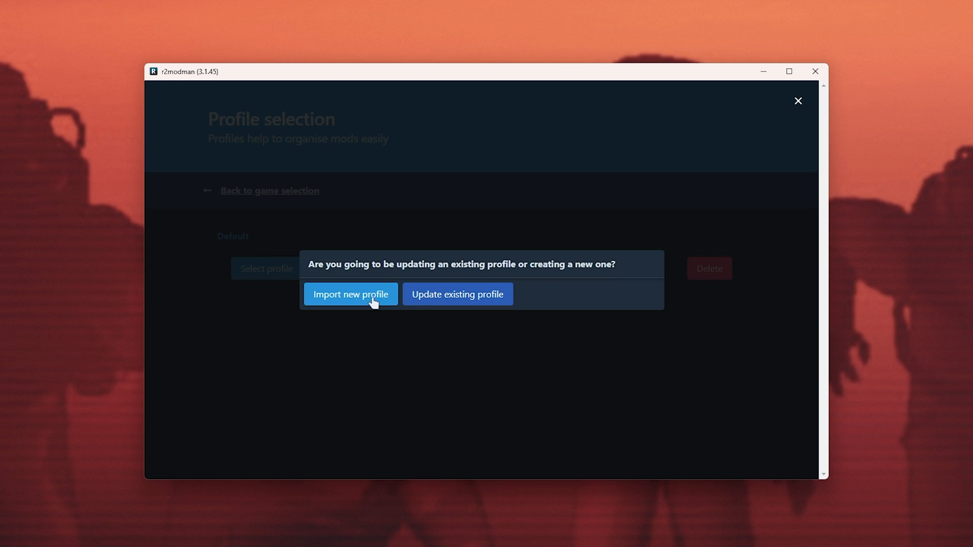
left_click(350, 294)
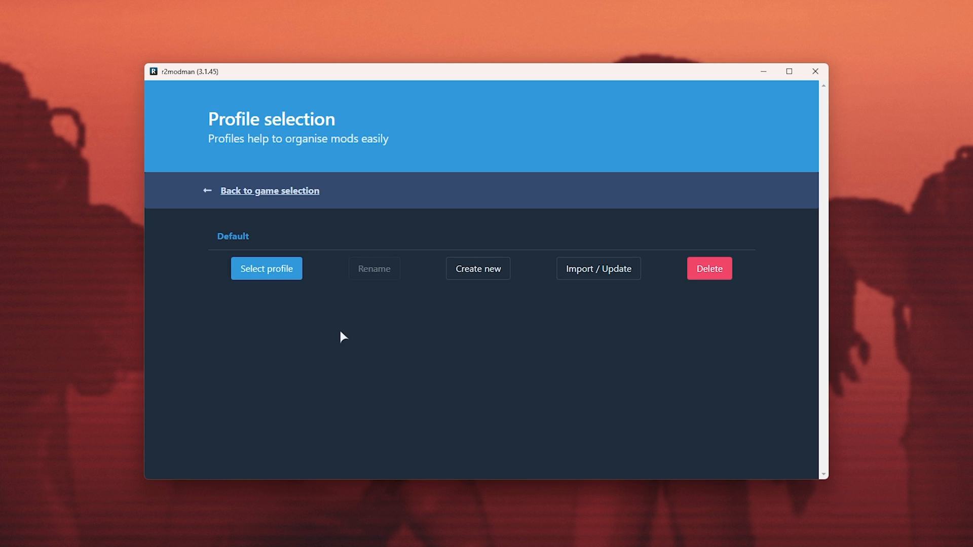
Name the imported profile 'My modpack', create it and open it with its four mods.
left_click(598, 268)
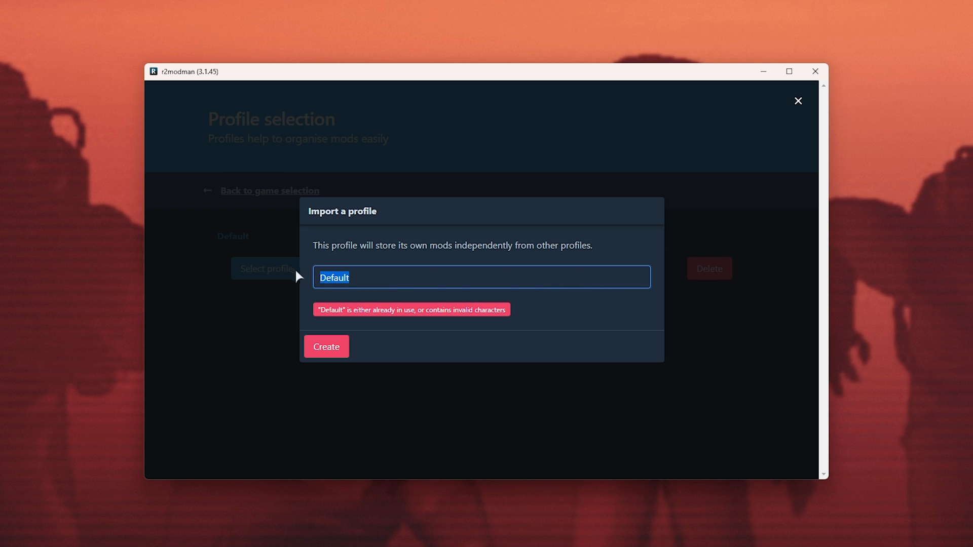
type("My m")
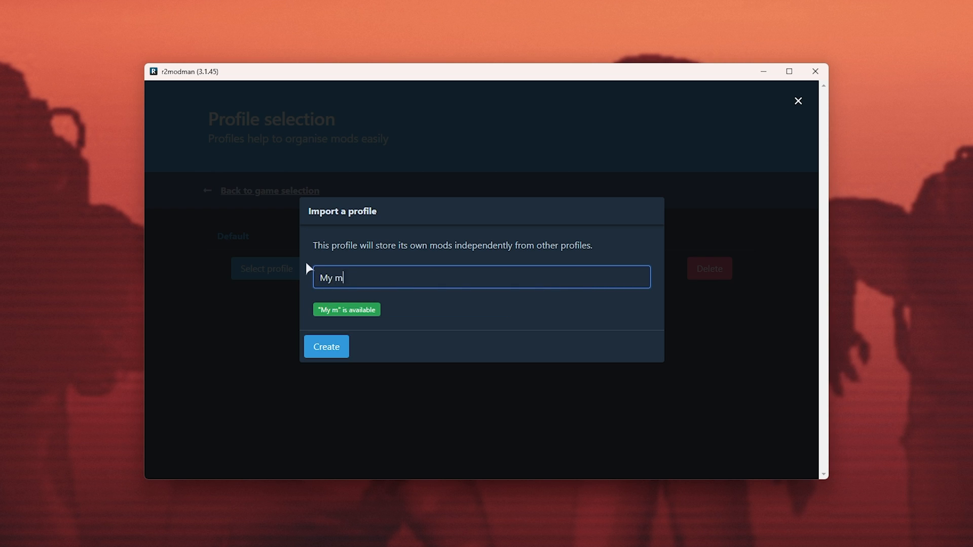
left_click(325, 346)
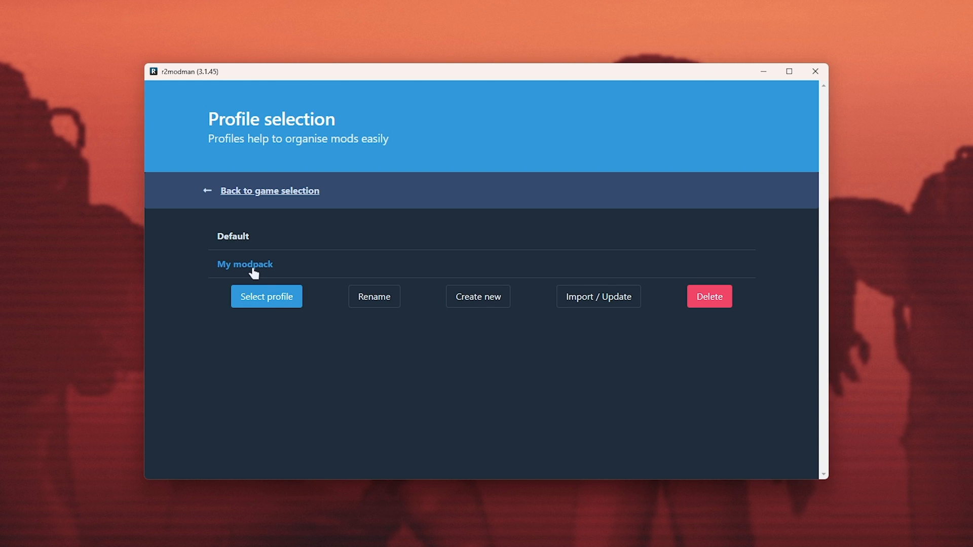
left_click(266, 296)
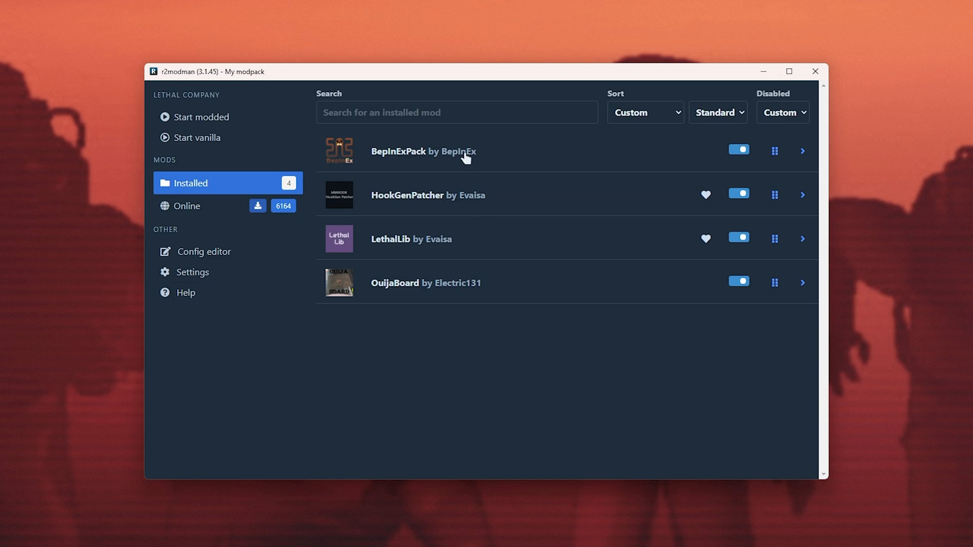
mouse_move(451, 358)
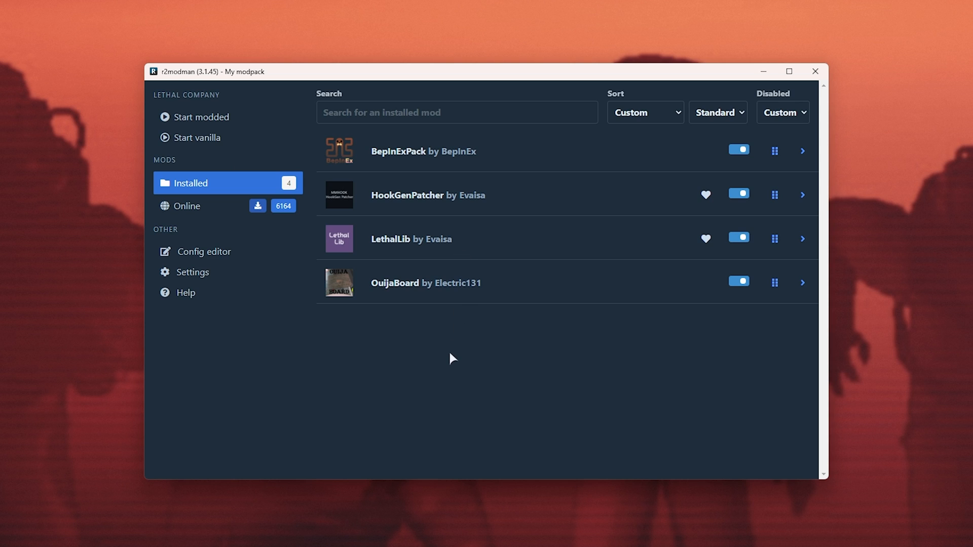
mouse_move(223, 117)
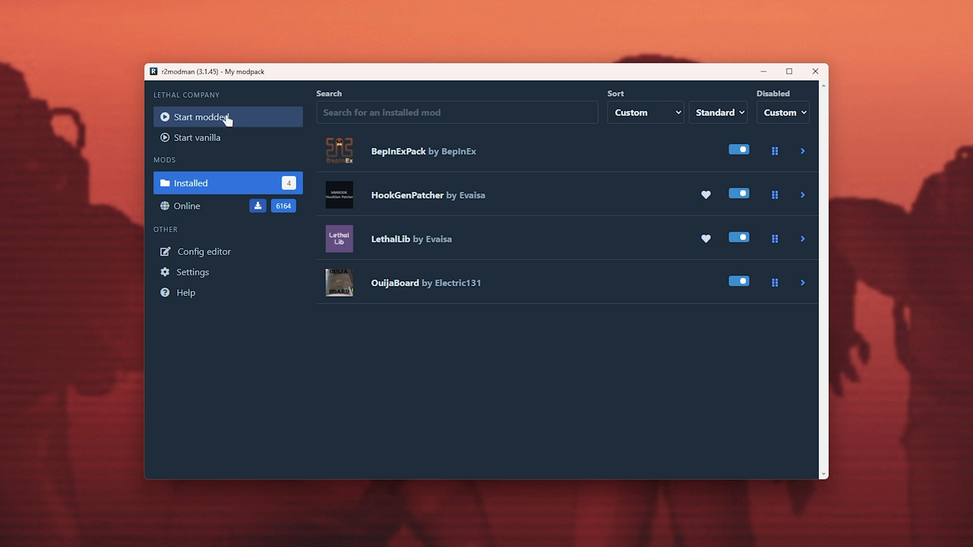
mouse_move(231, 199)
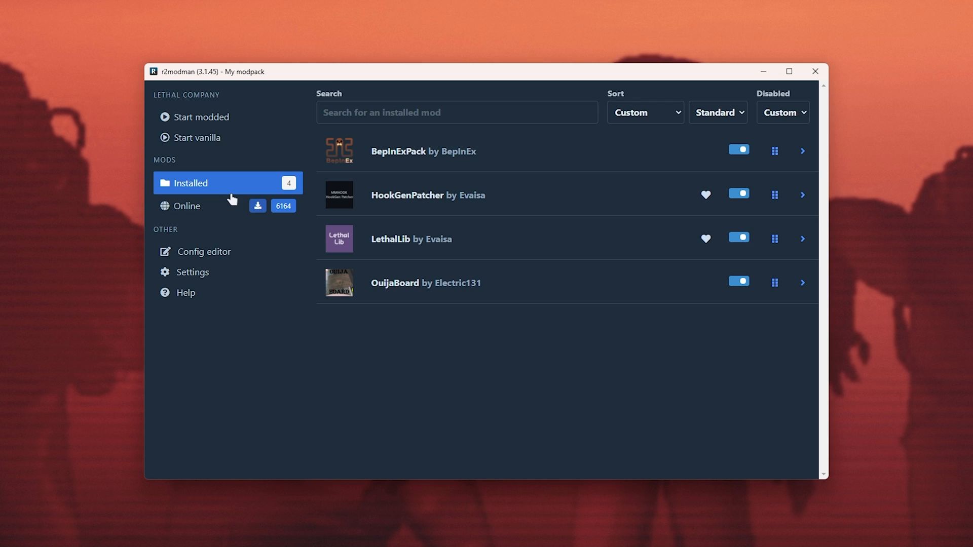
mouse_move(896, 29)
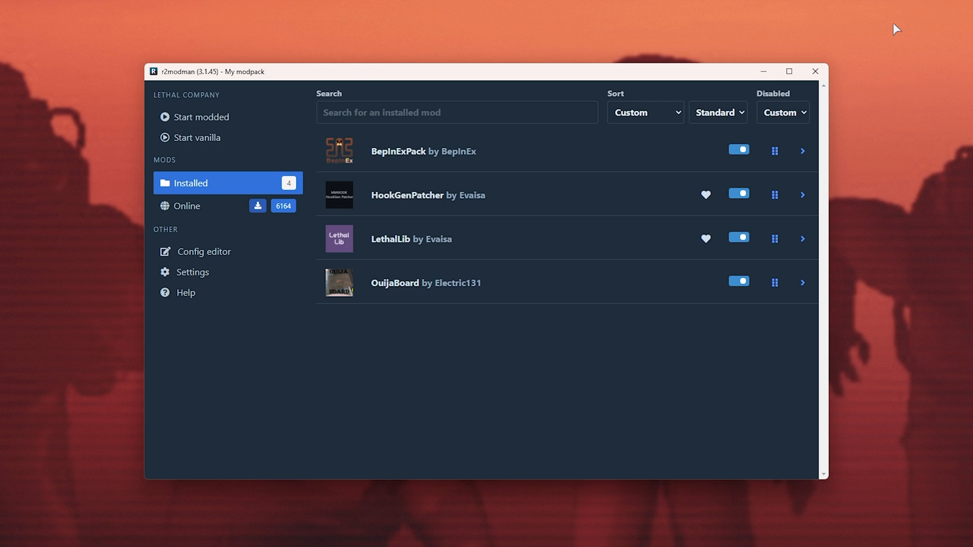
mouse_move(544, 345)
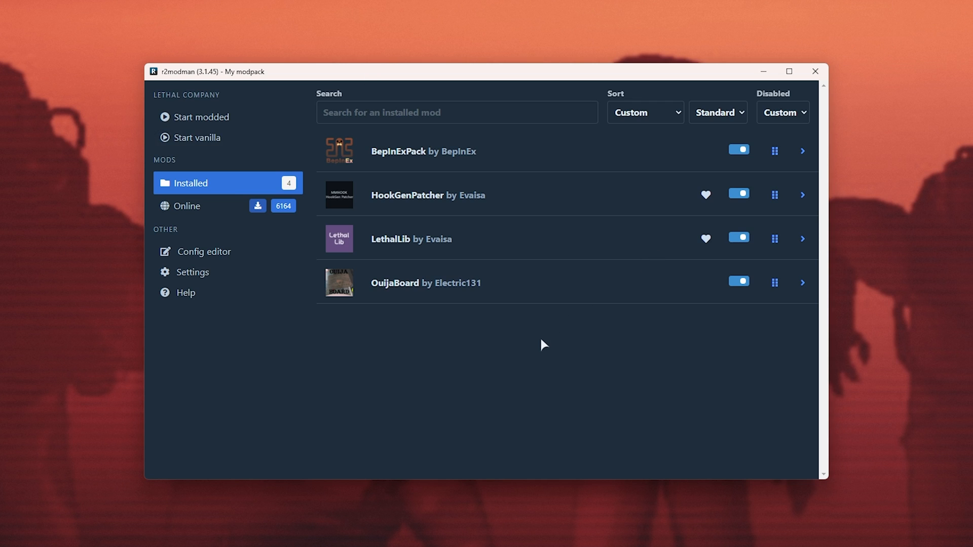
mouse_move(524, 344)
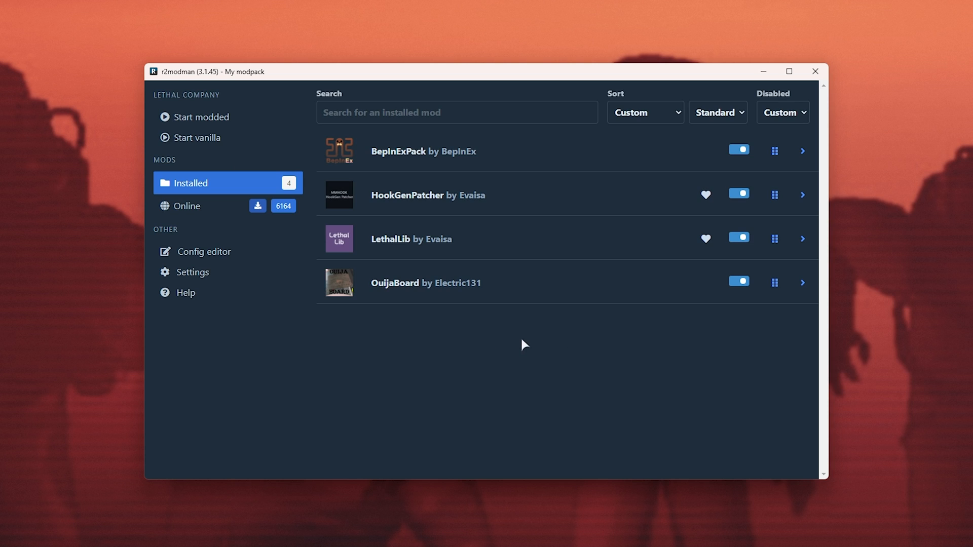
mouse_move(520, 316)
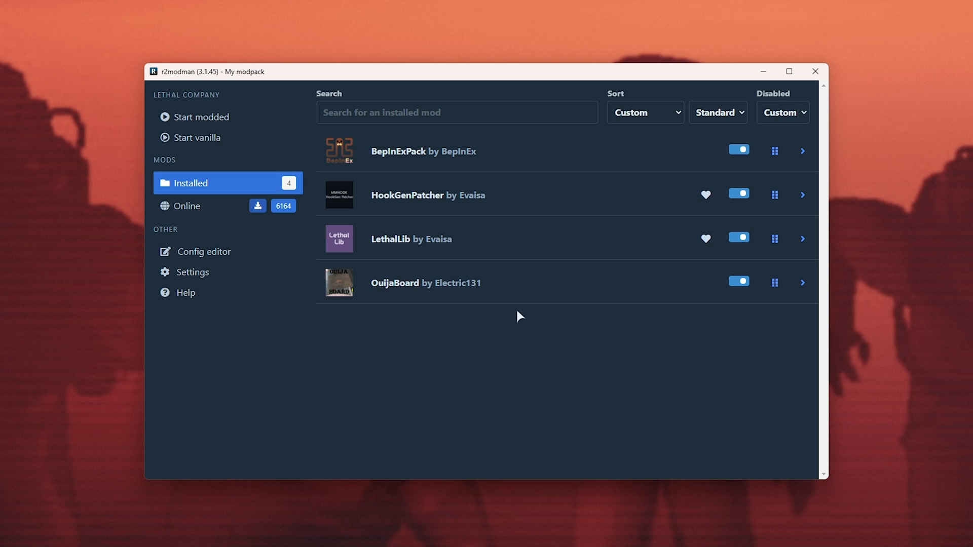
mouse_move(488, 355)
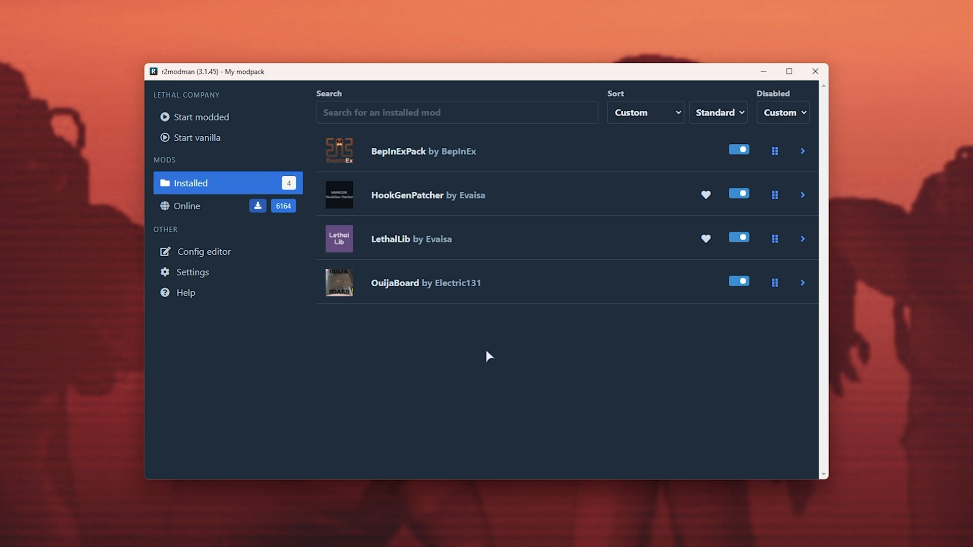
mouse_move(814, 71)
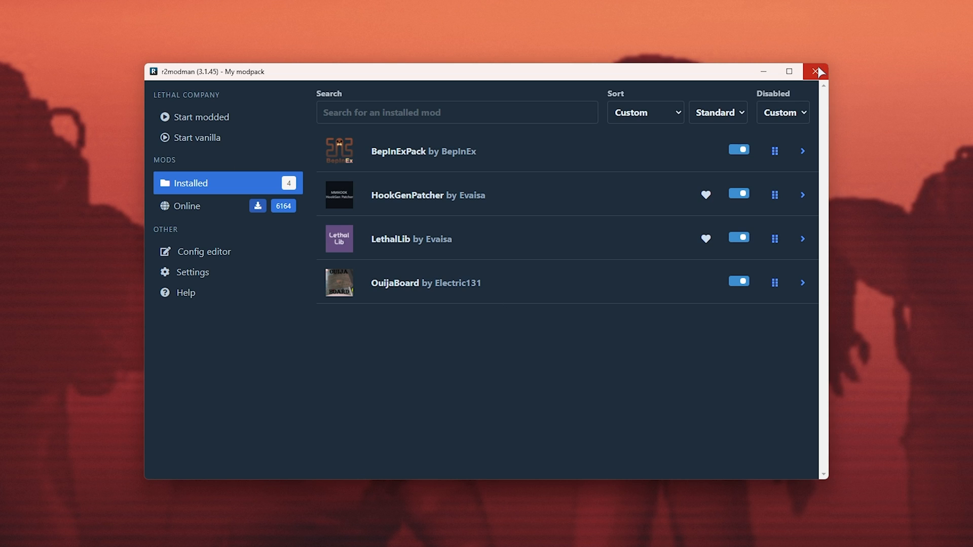
mouse_move(815, 71)
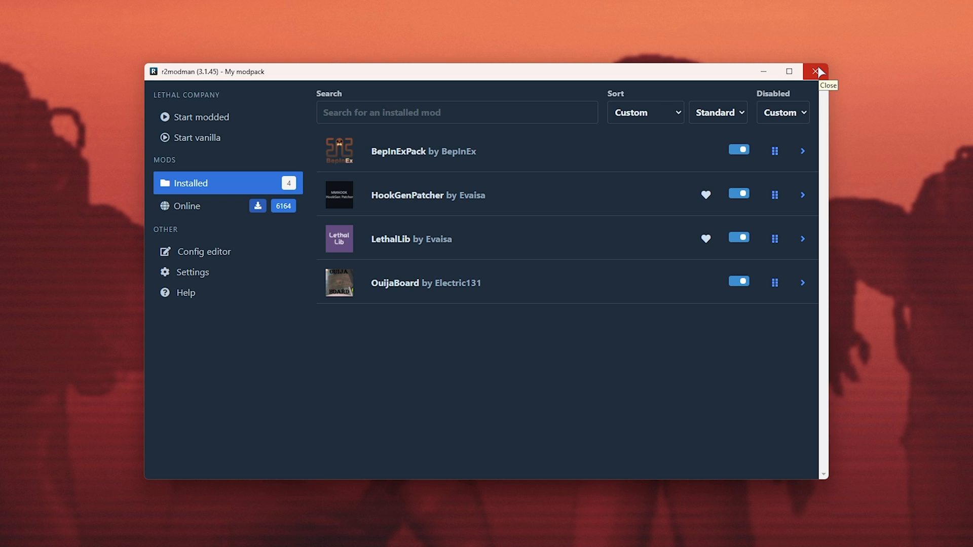